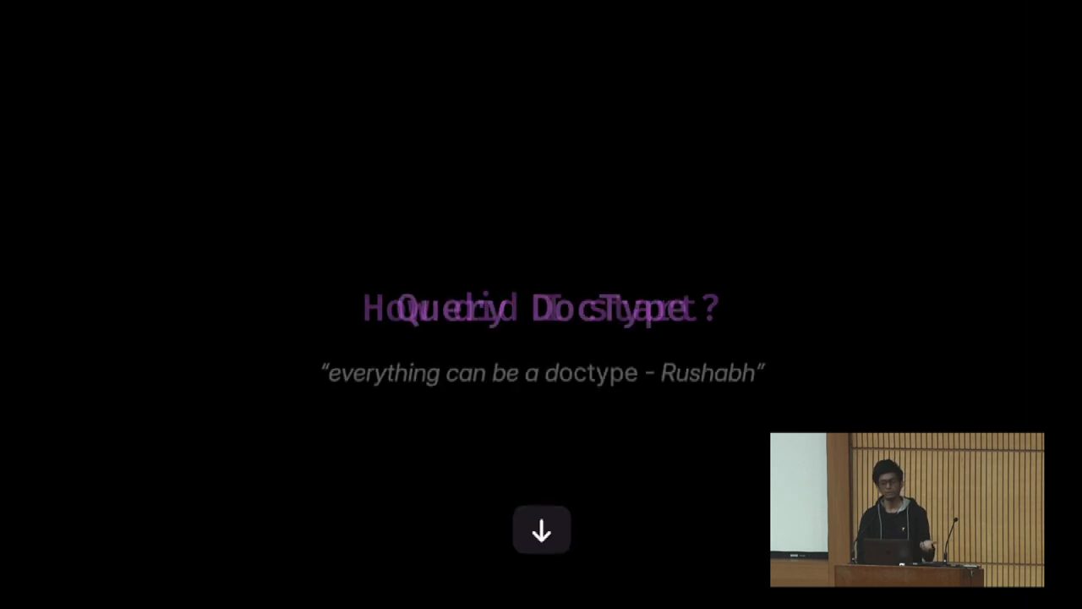
- Advance through the Query DocType and annotated frappe.qb slides to the sum_of_grand_total QueryField slide
click(541, 530)
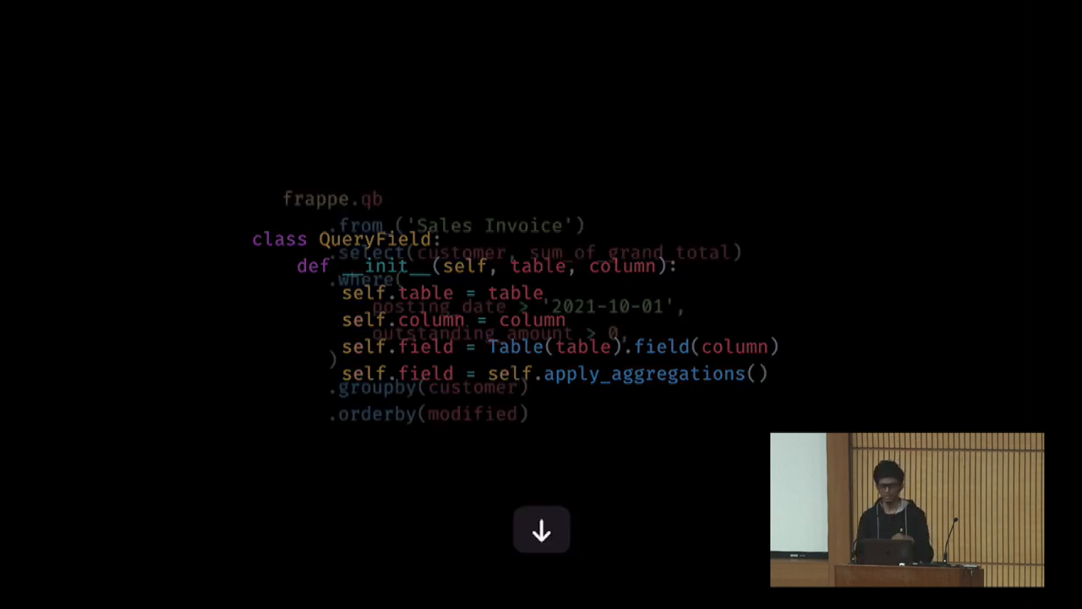
click(541, 532)
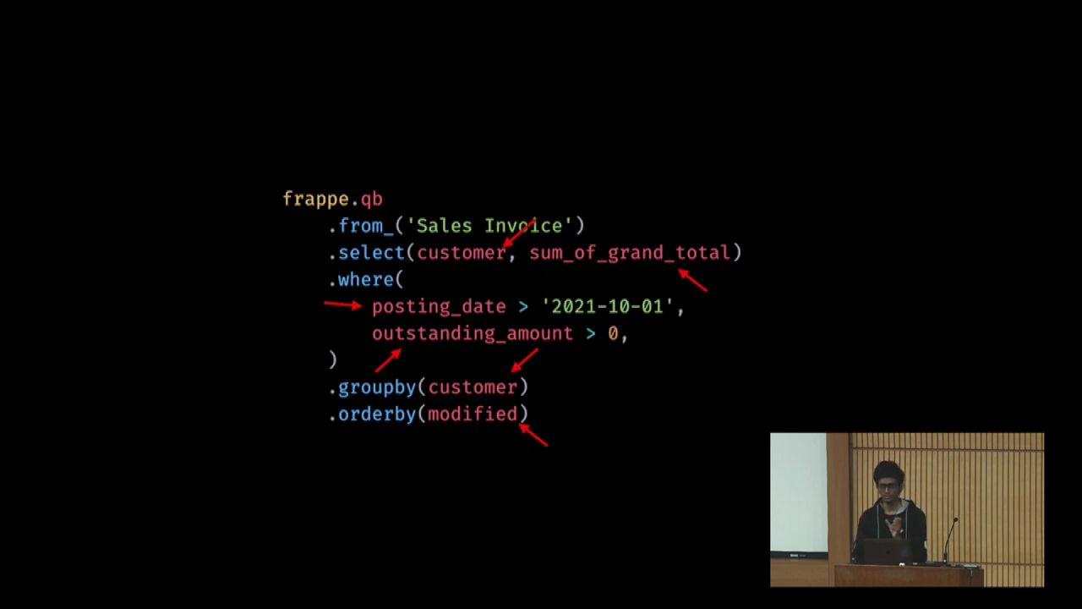
key(Right)
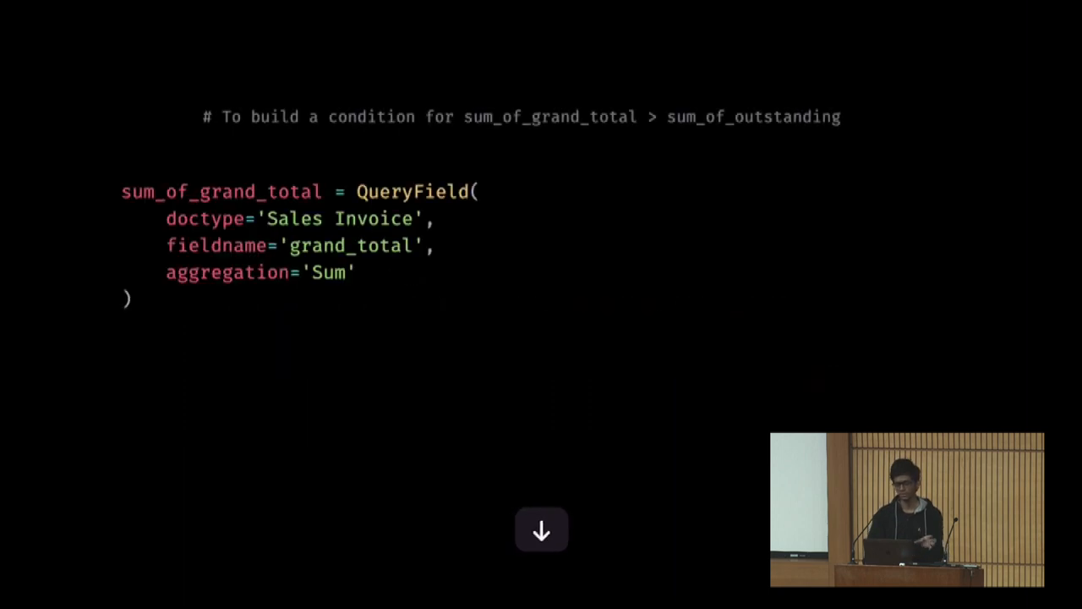
- Move past the Iteration 2 slide to the OrdersByMonth Query Builder demo
click(542, 531)
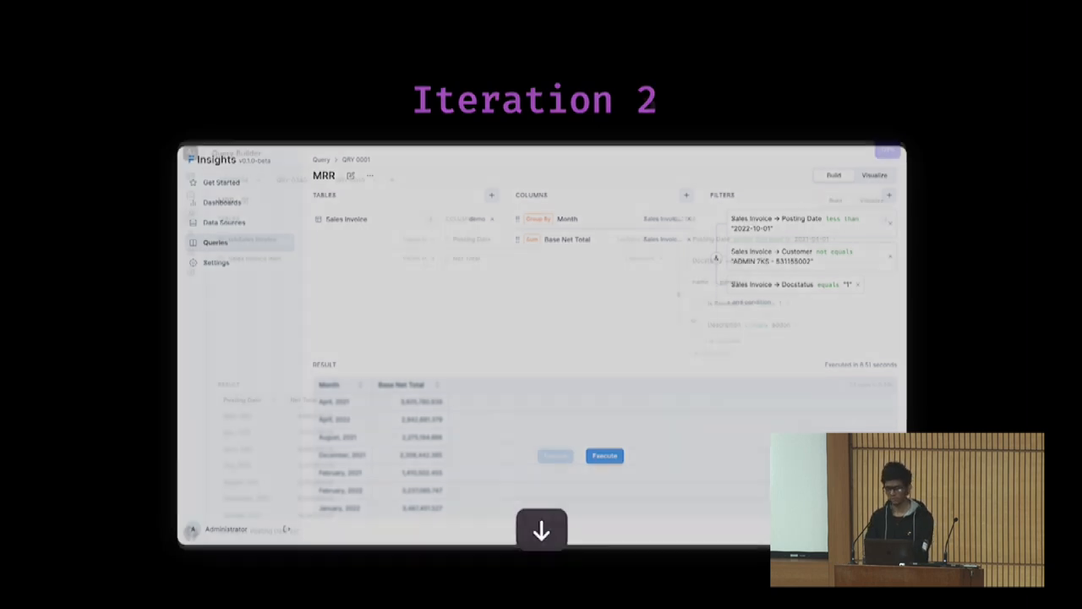
click(541, 531)
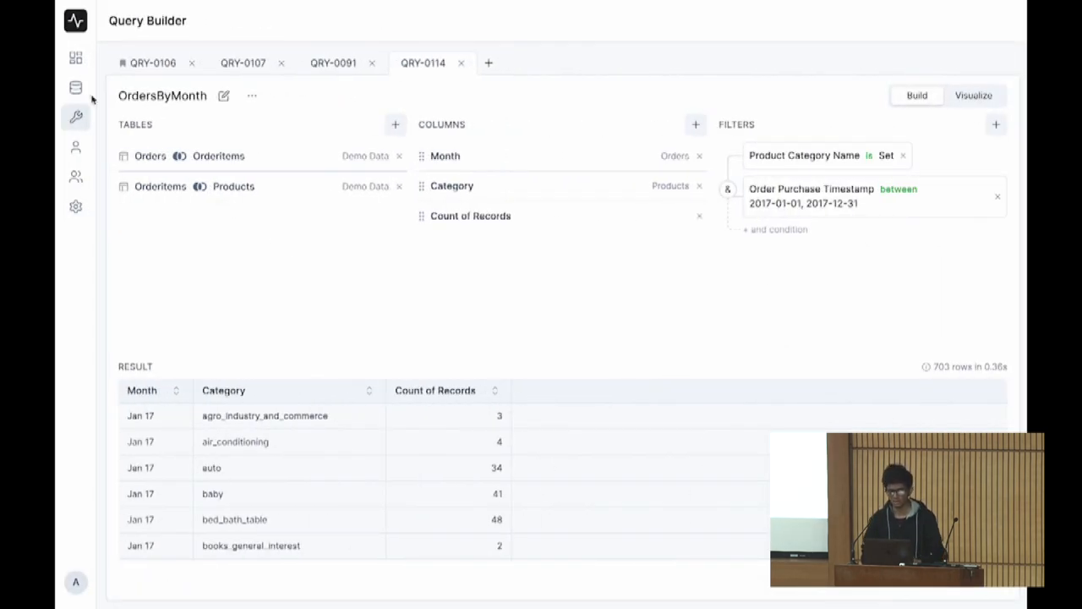
- From the Dashboards list, create a new dashboard named MumbaiFOSS
click(75, 58)
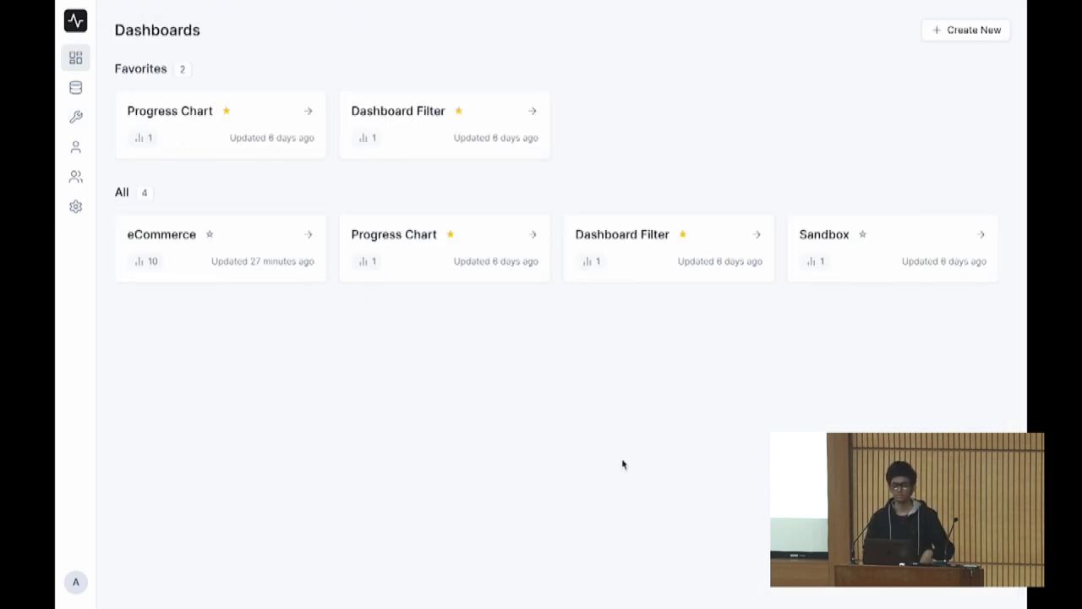
mouse_move(447, 376)
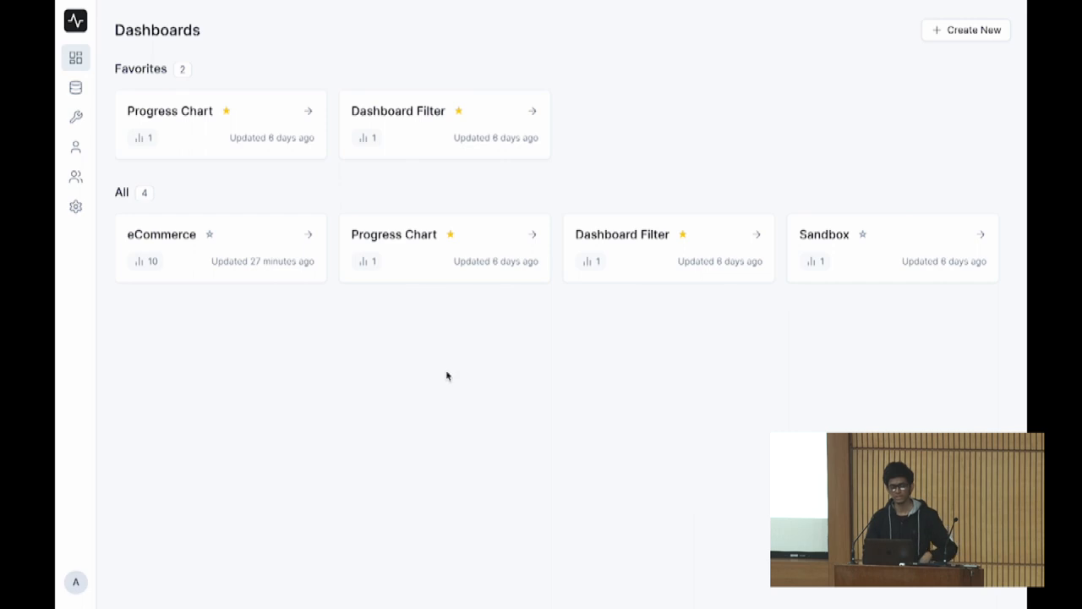
mouse_move(332, 328)
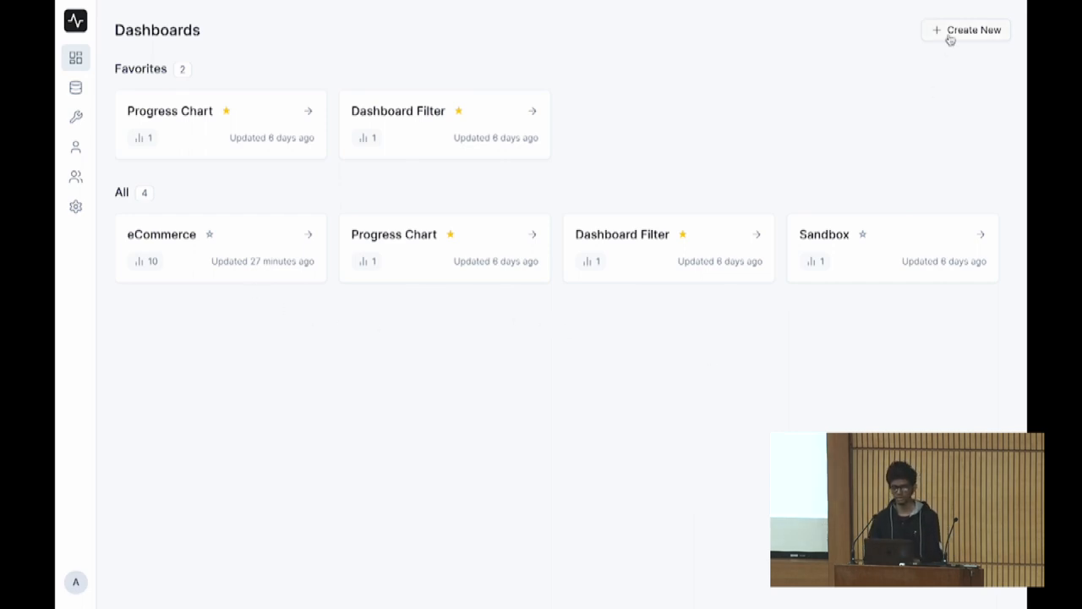
click(966, 30)
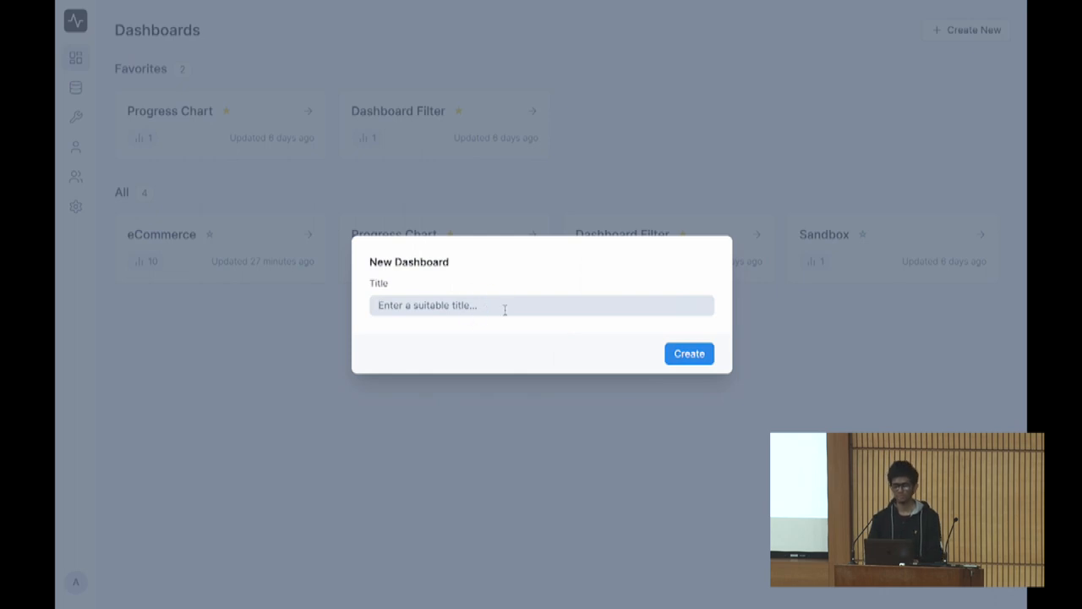
text(MumbaiFo)
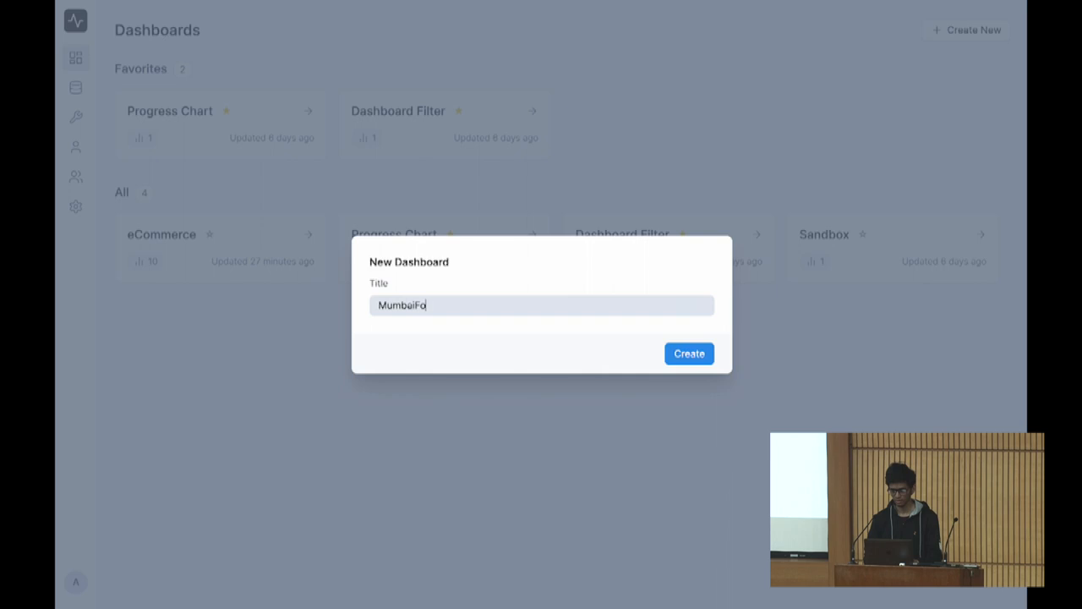
text(SS)
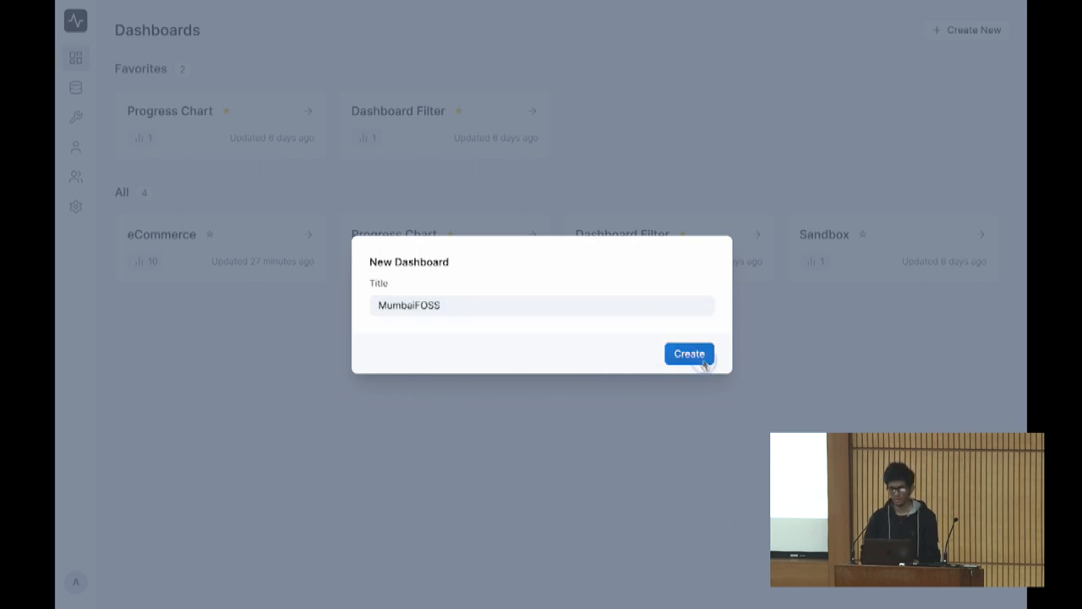
click(691, 354)
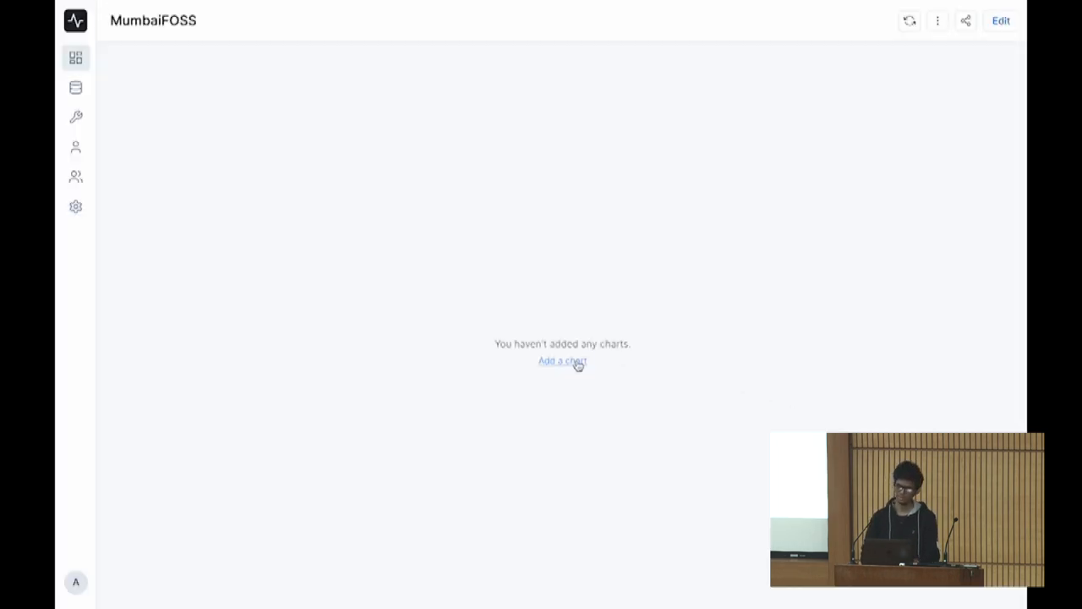
- Start adding a chart to the empty MumbaiFOSS dashboard
click(562, 362)
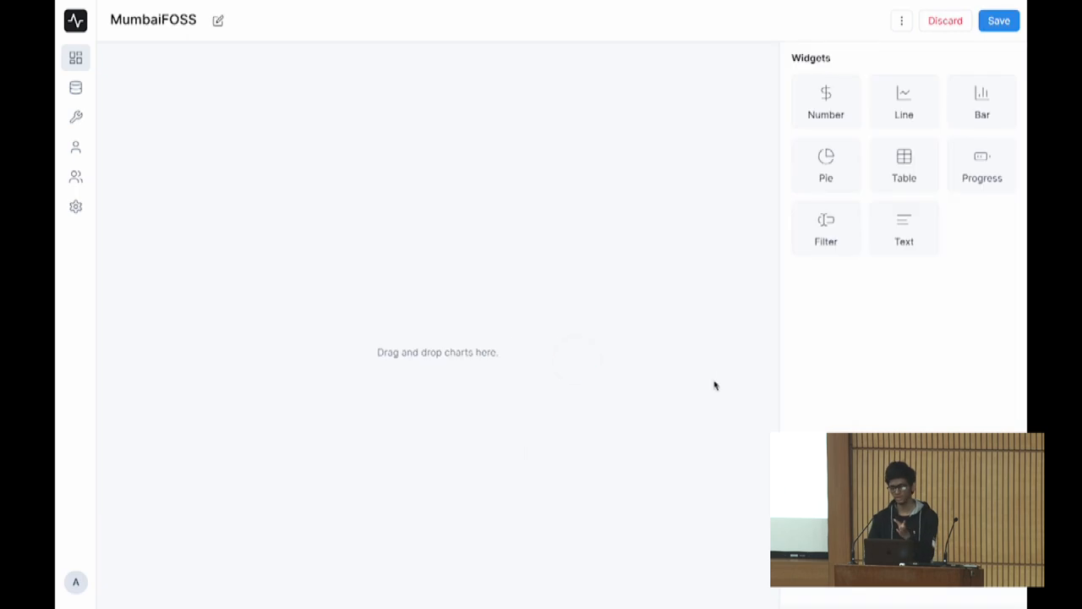
mouse_move(853, 128)
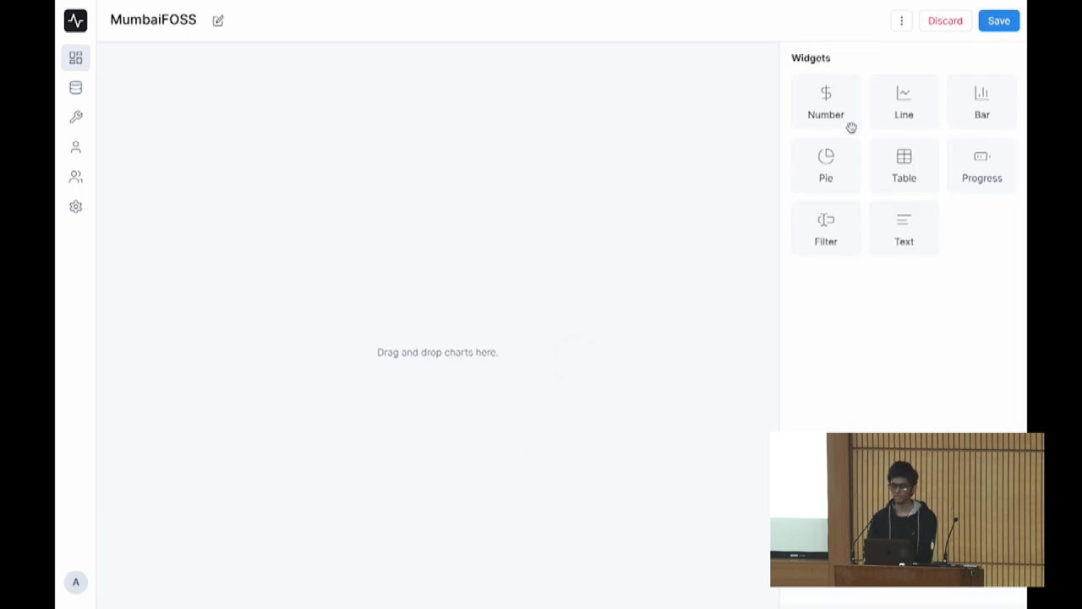
mouse_move(903, 110)
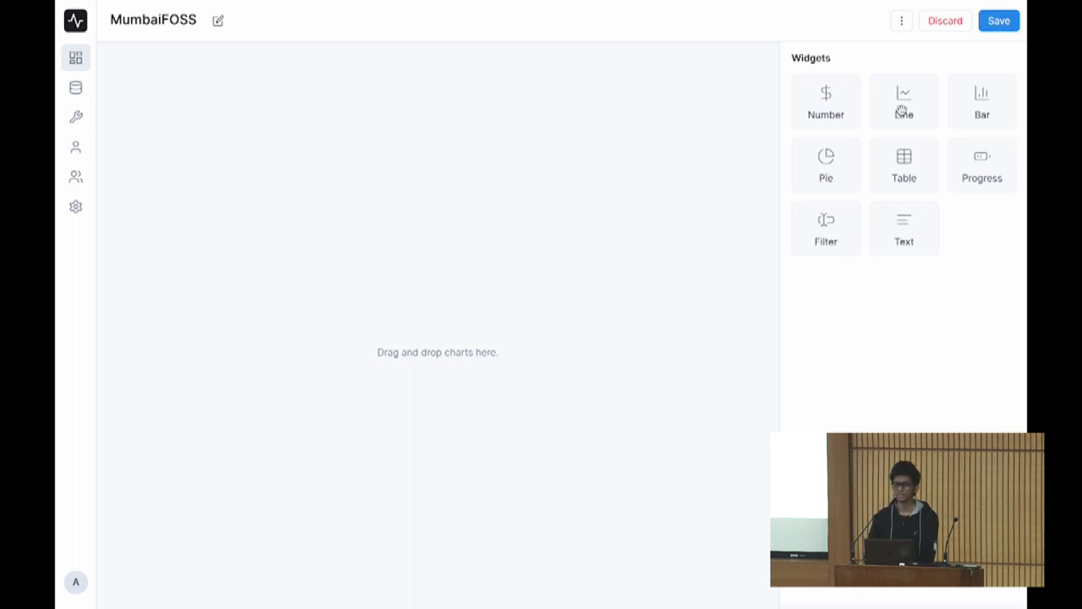
mouse_move(903, 101)
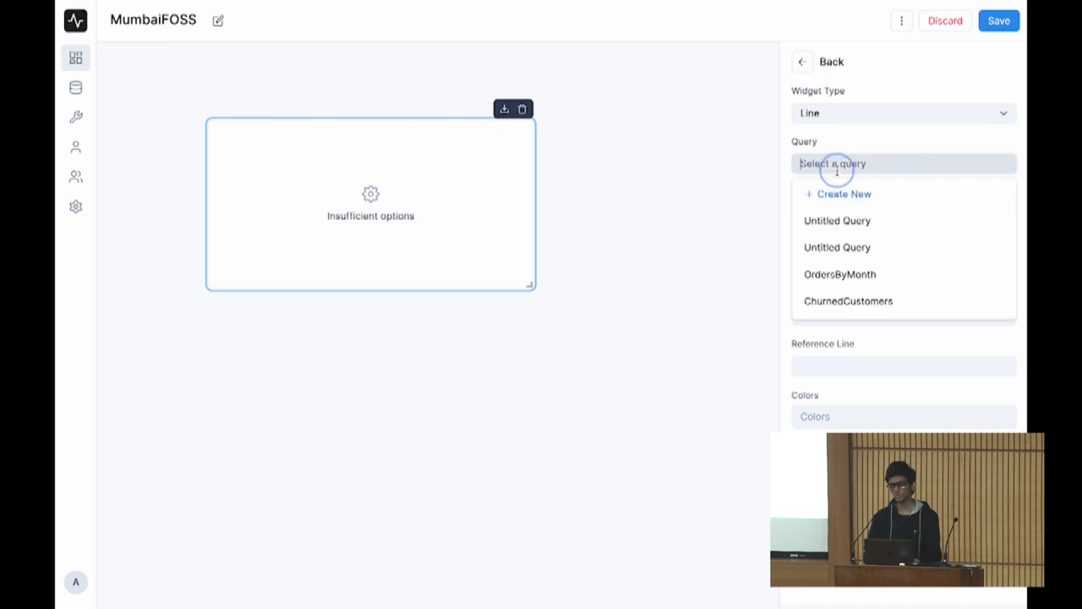
mouse_move(854, 183)
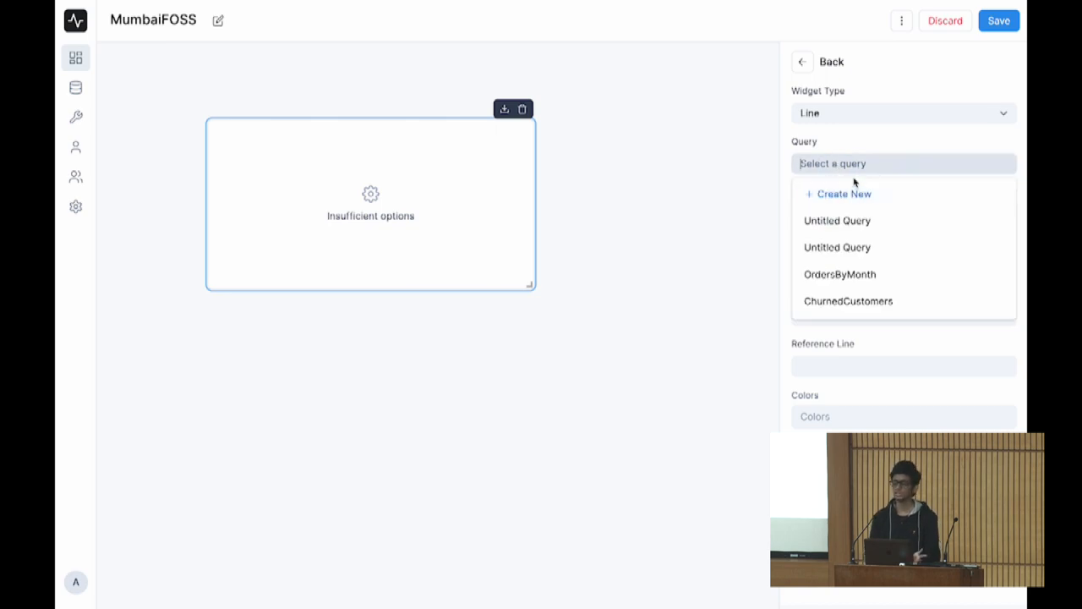
mouse_move(856, 189)
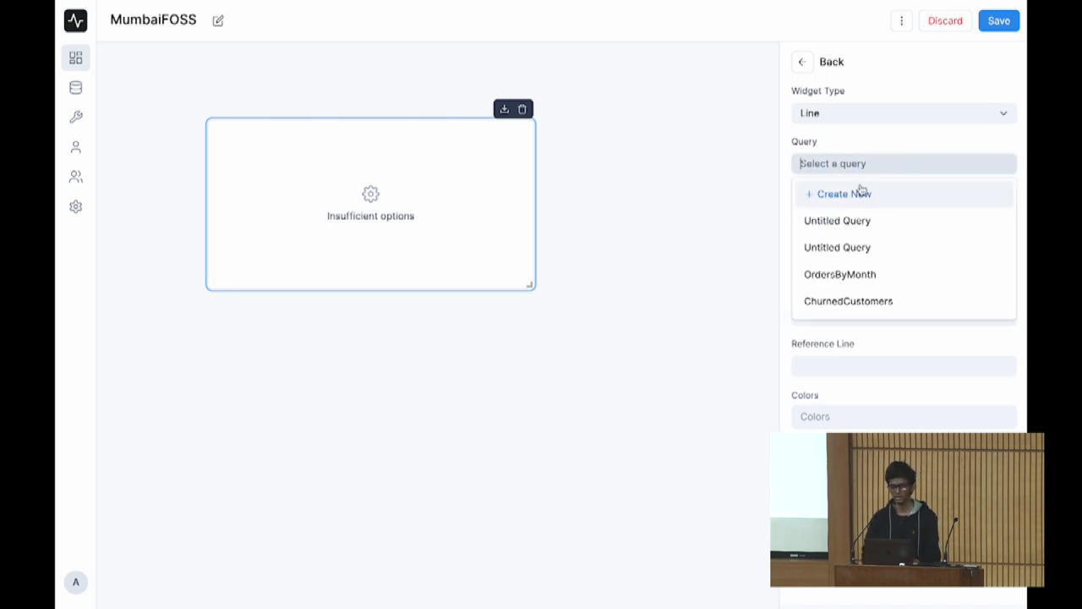
- Create a new query on the Orders table titled 'Order by Month'
click(842, 193)
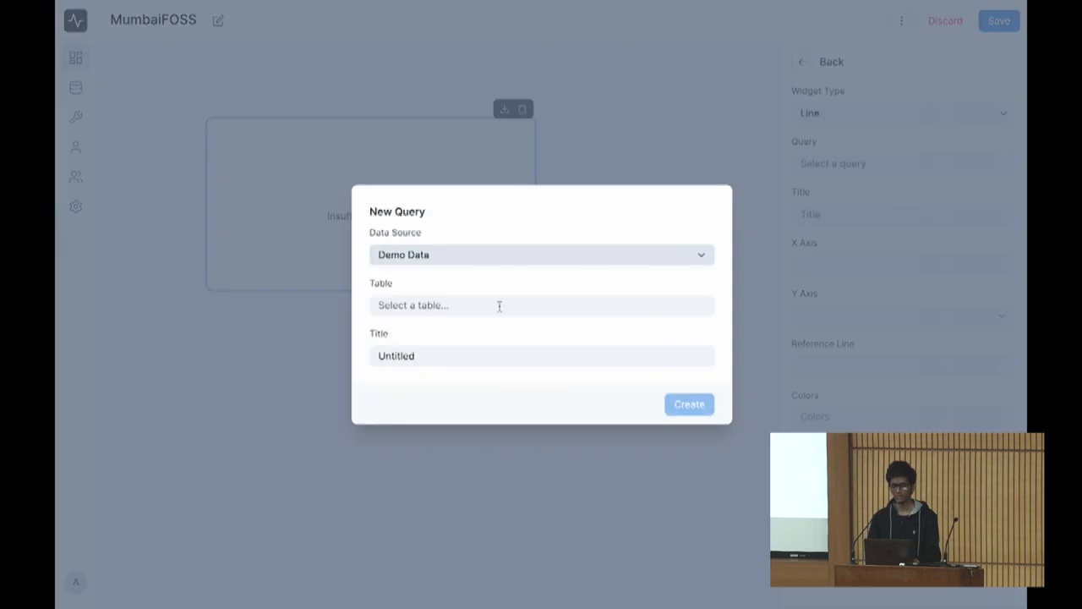
click(541, 304)
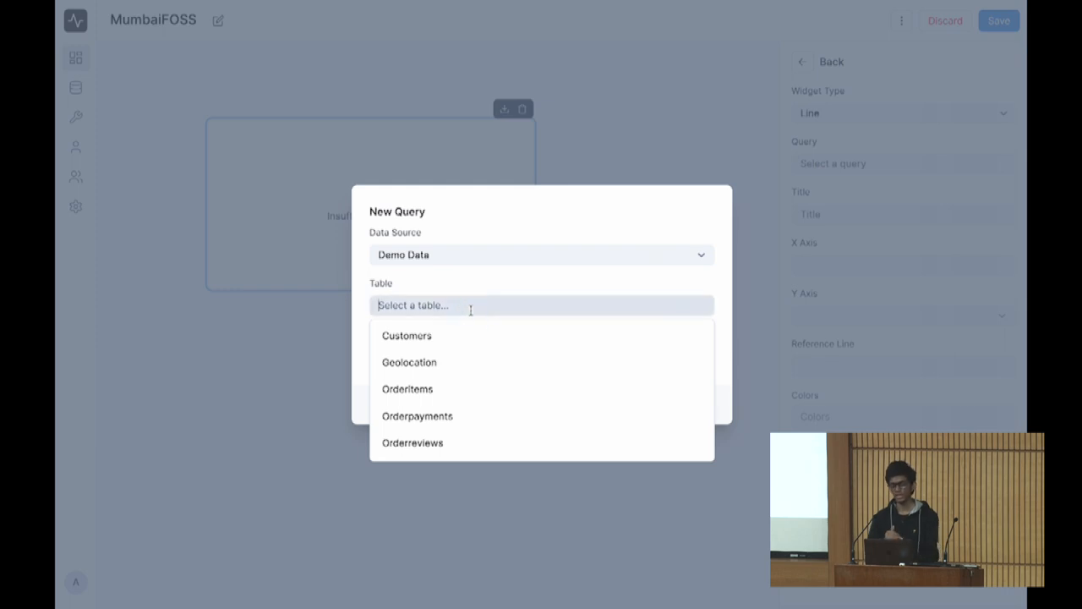
text(order)
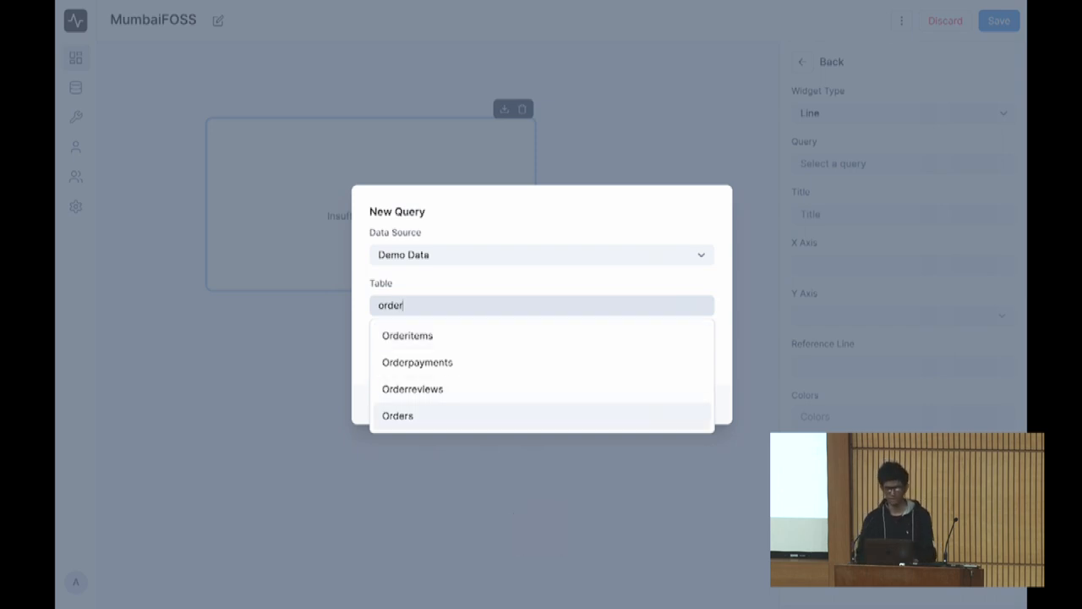
click(398, 416)
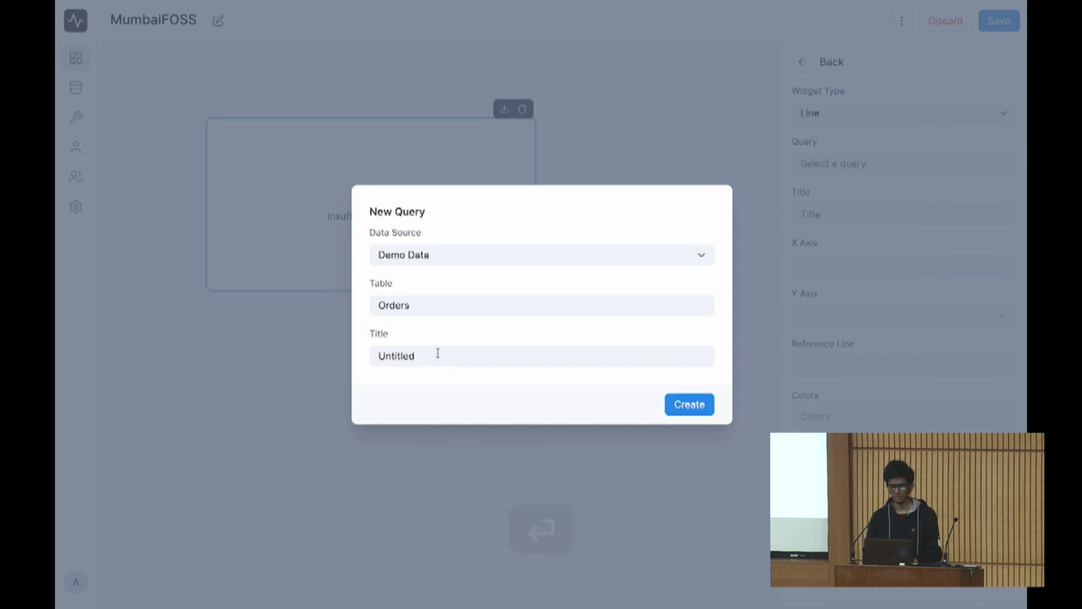
text(Order)
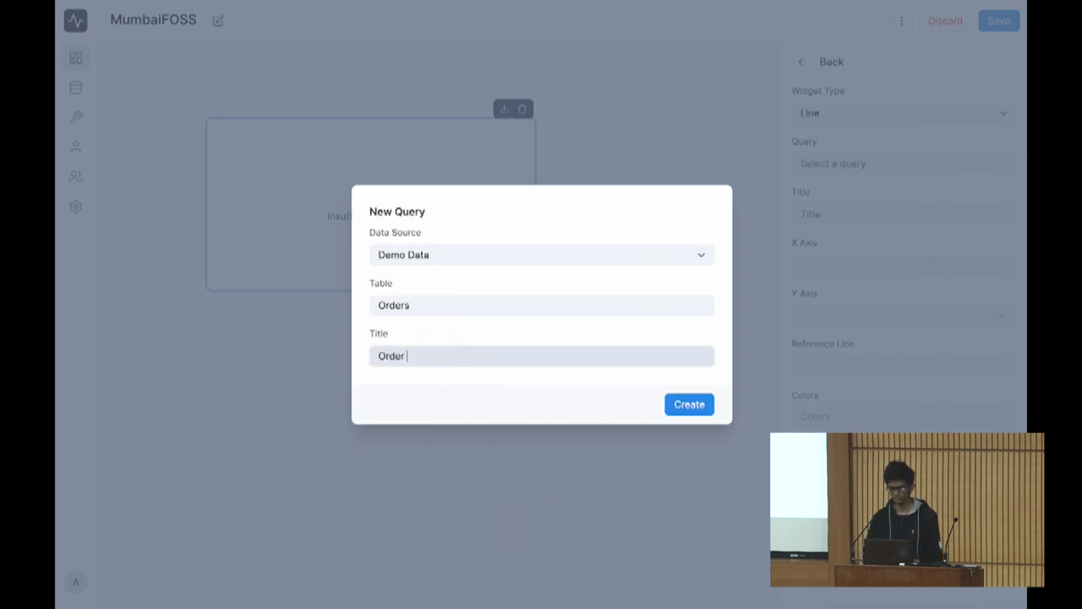
text(by Month)
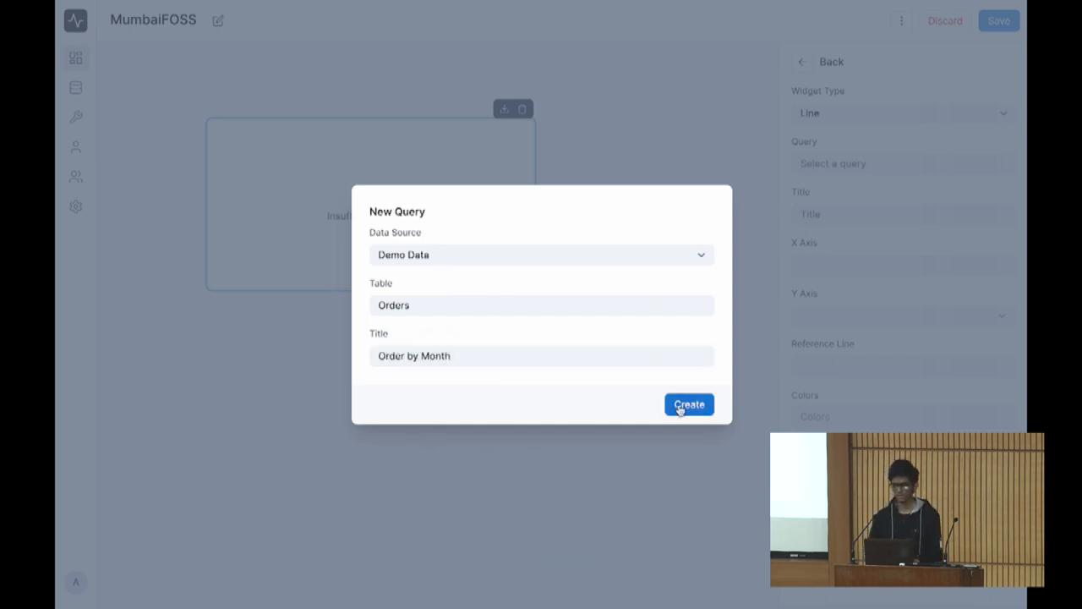
click(688, 404)
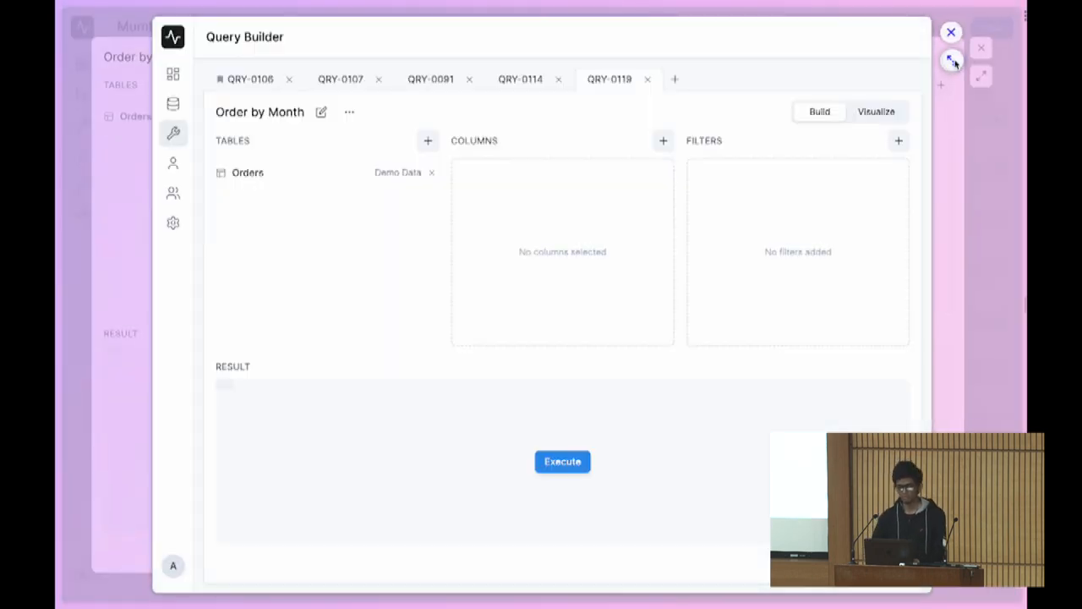
- Preview the Orders rows and start a new column on Order Purchase Timestamp
click(953, 61)
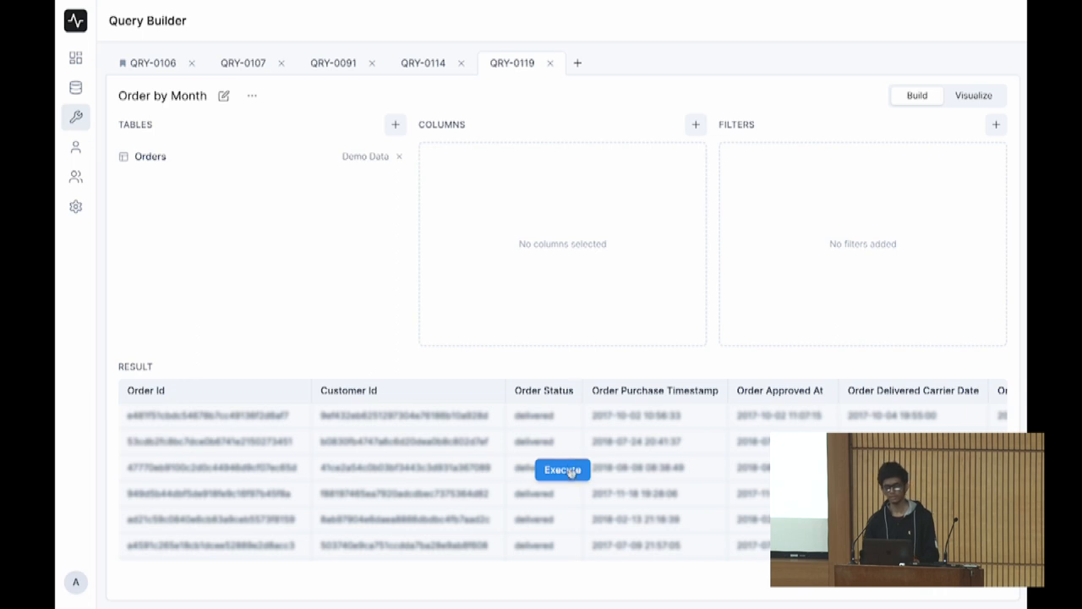
click(561, 470)
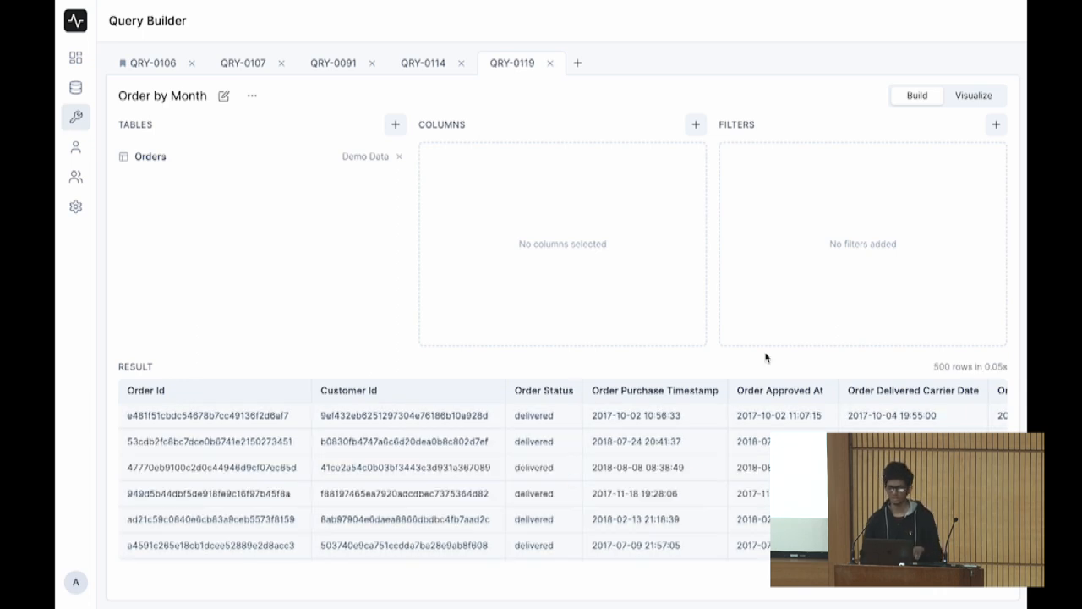
mouse_move(884, 358)
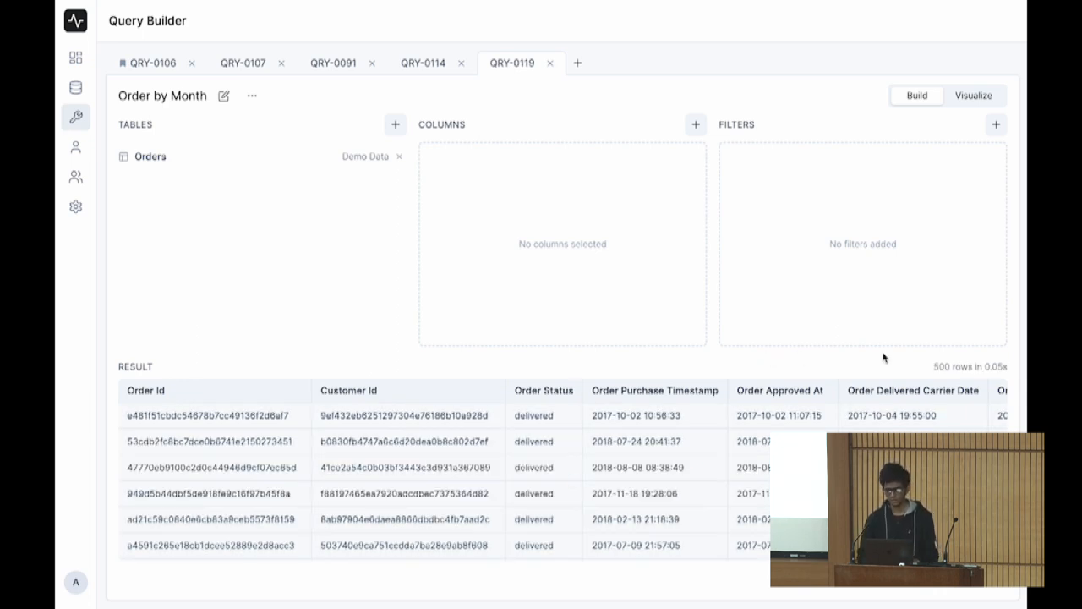
scroll(right, 3)
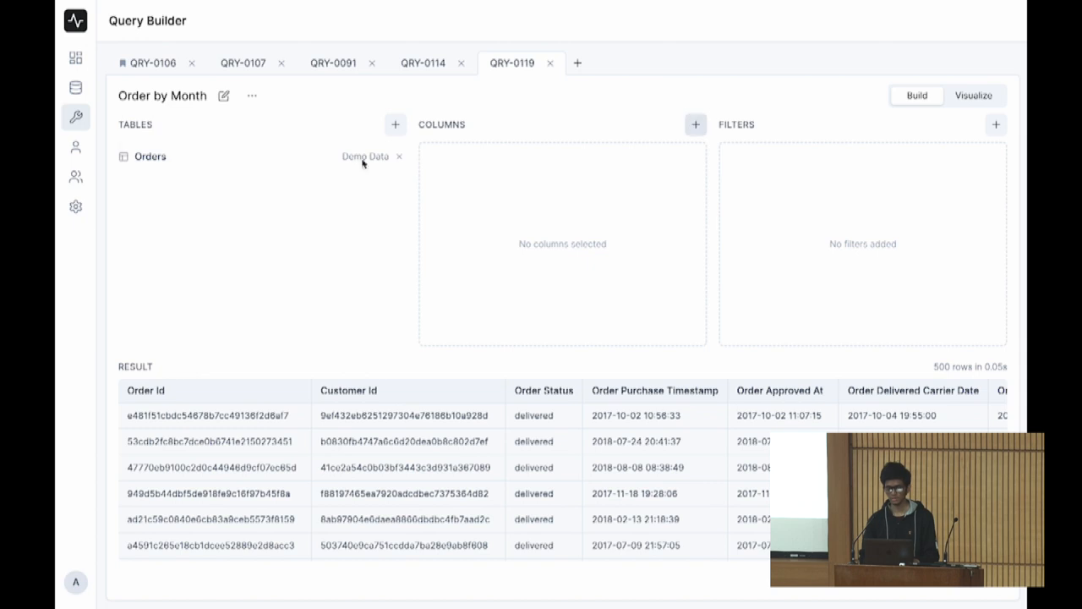
click(695, 125)
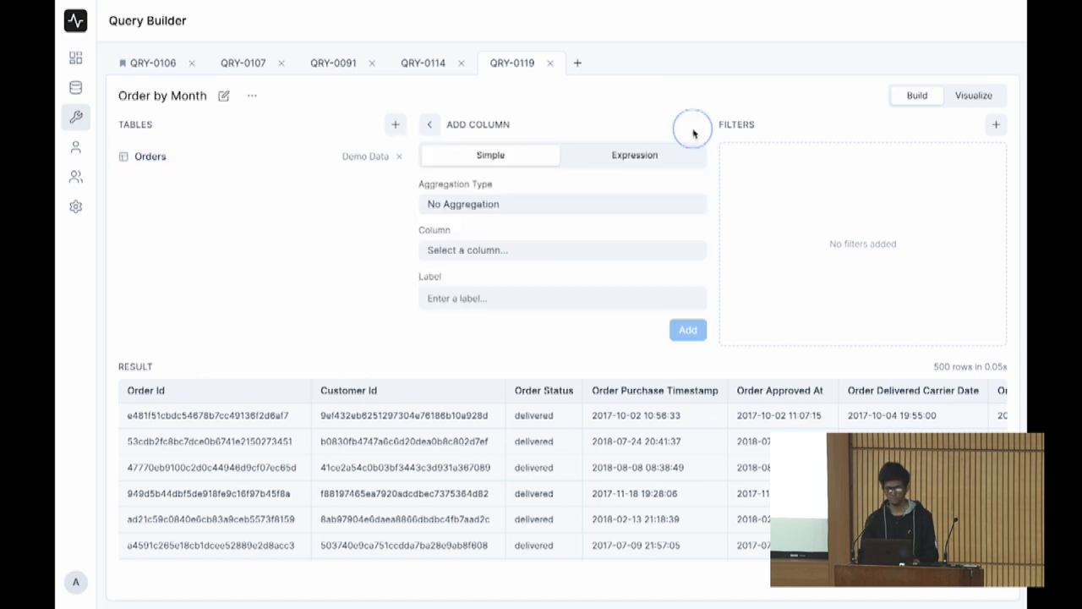
mouse_move(535, 473)
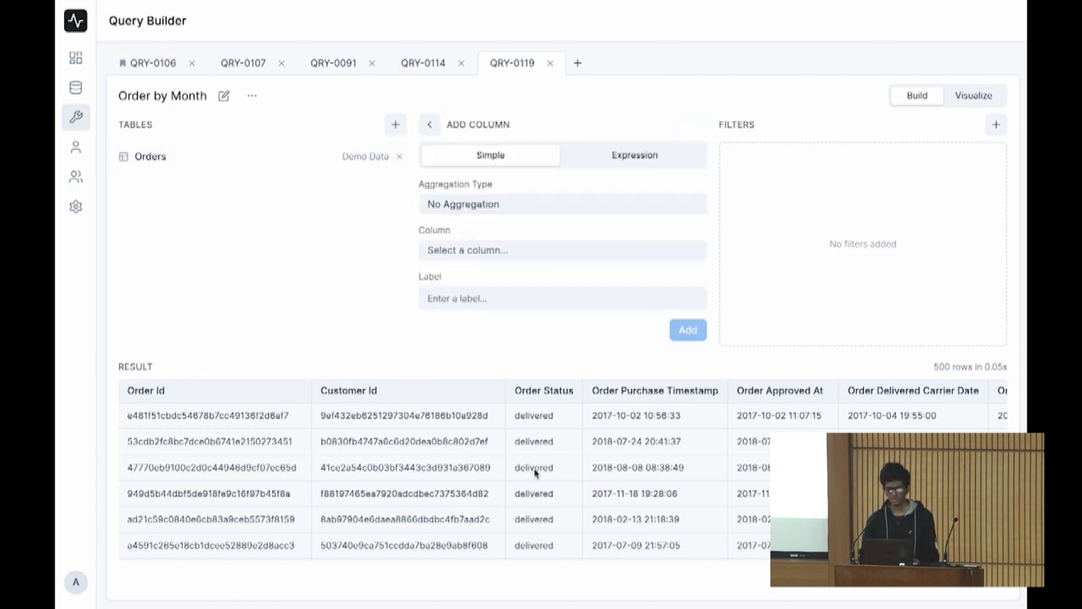
click(561, 250)
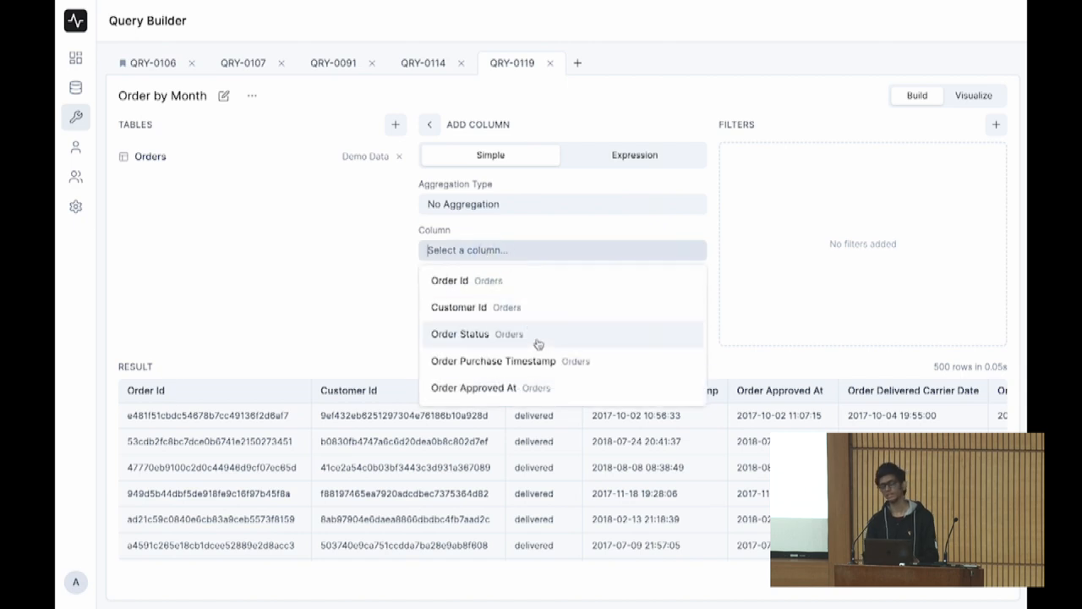
mouse_move(511, 306)
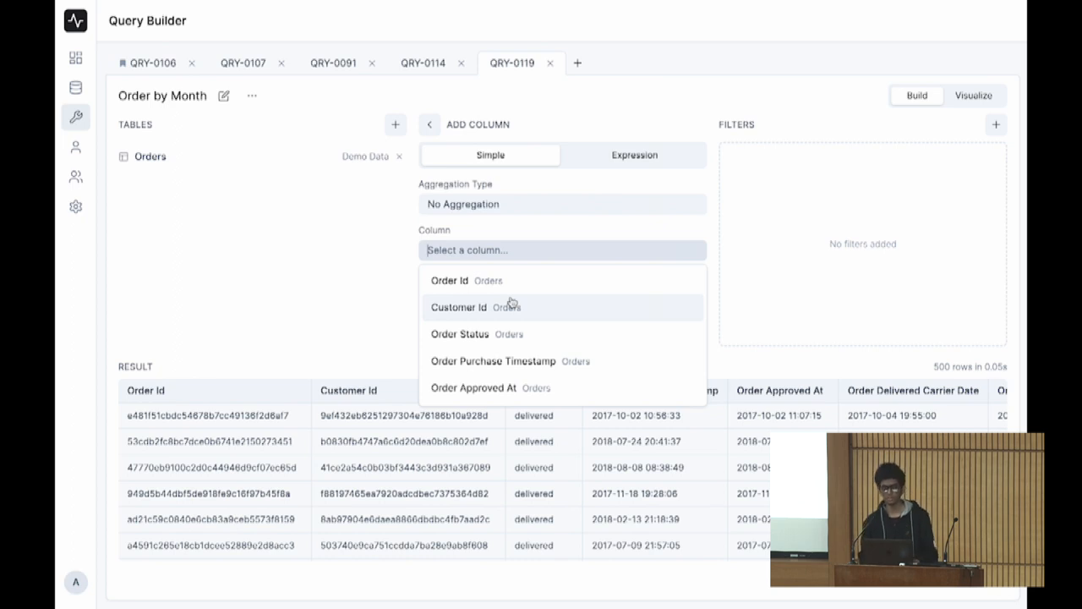
mouse_move(558, 328)
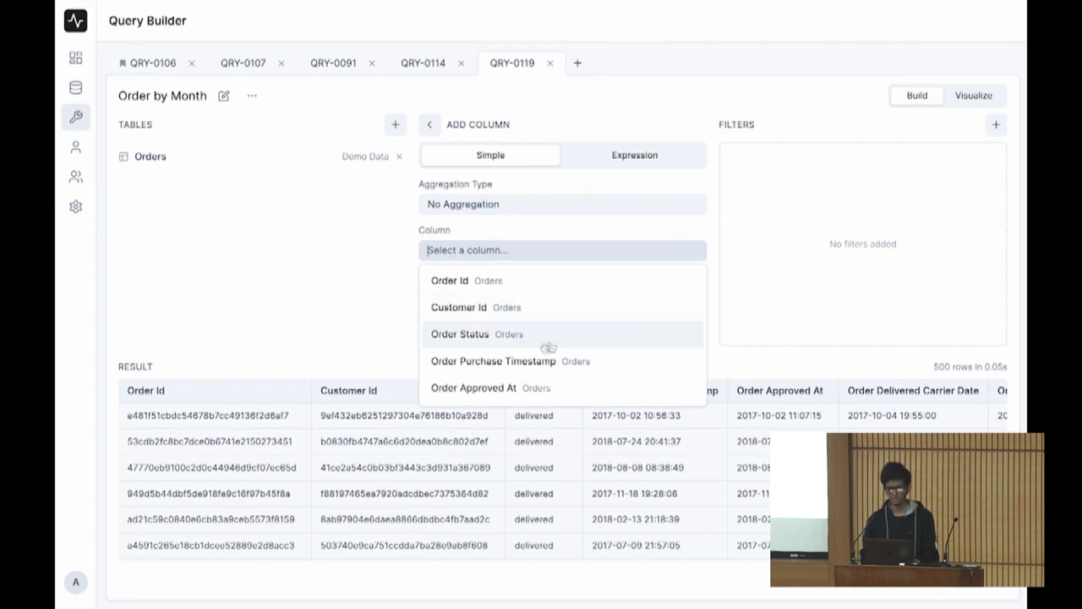
click(561, 203)
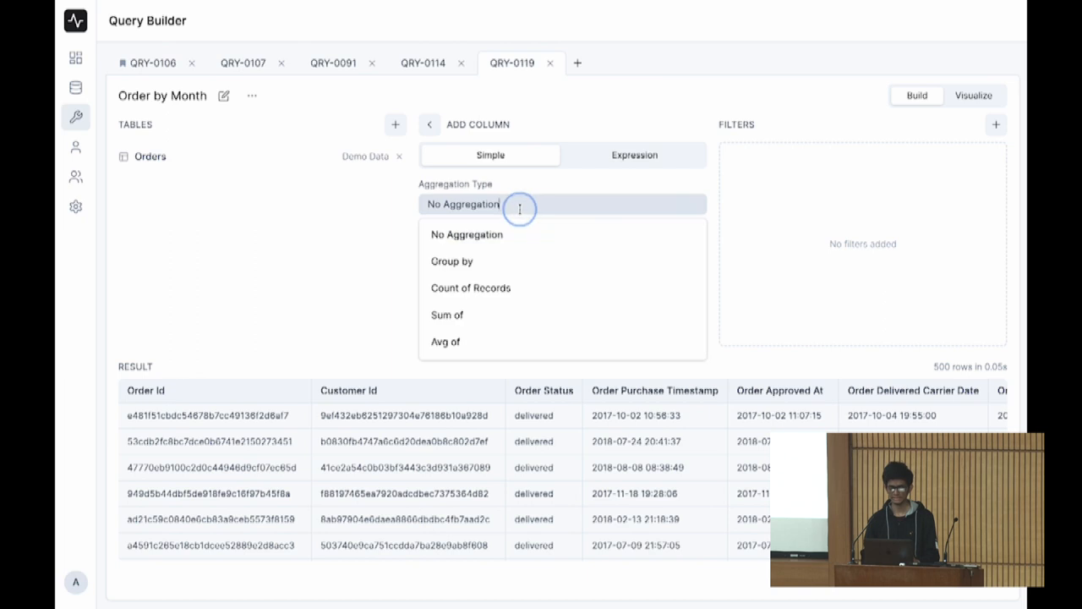
click(451, 260)
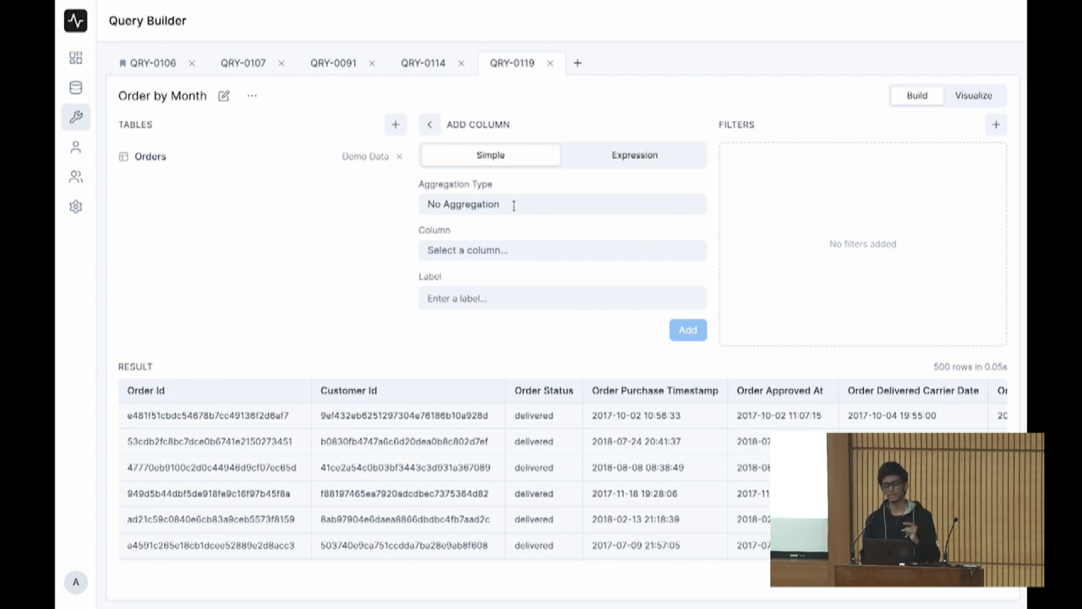
mouse_move(554, 228)
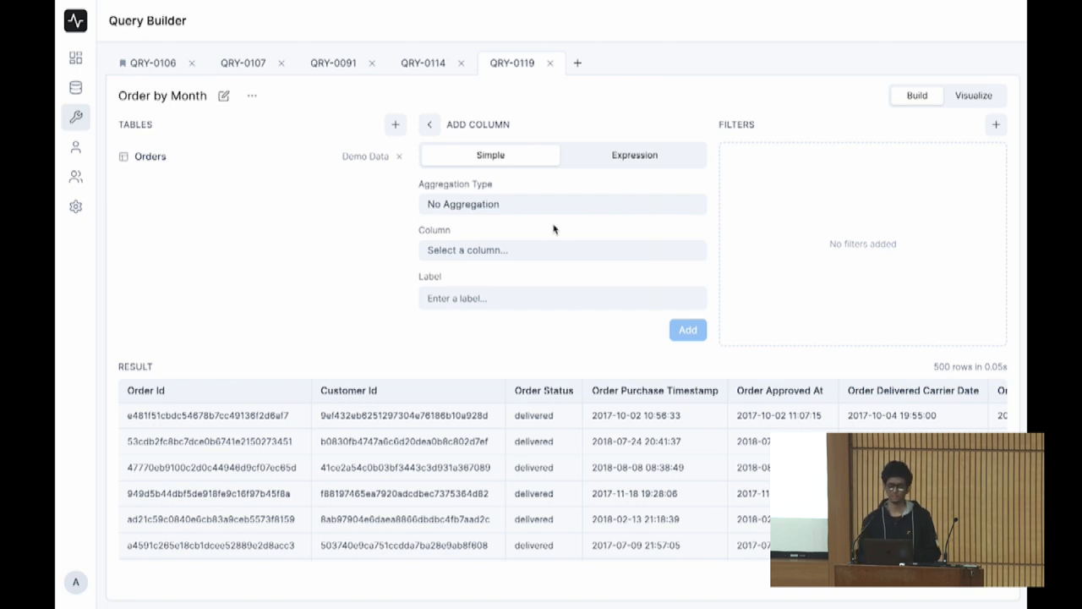
mouse_move(507, 206)
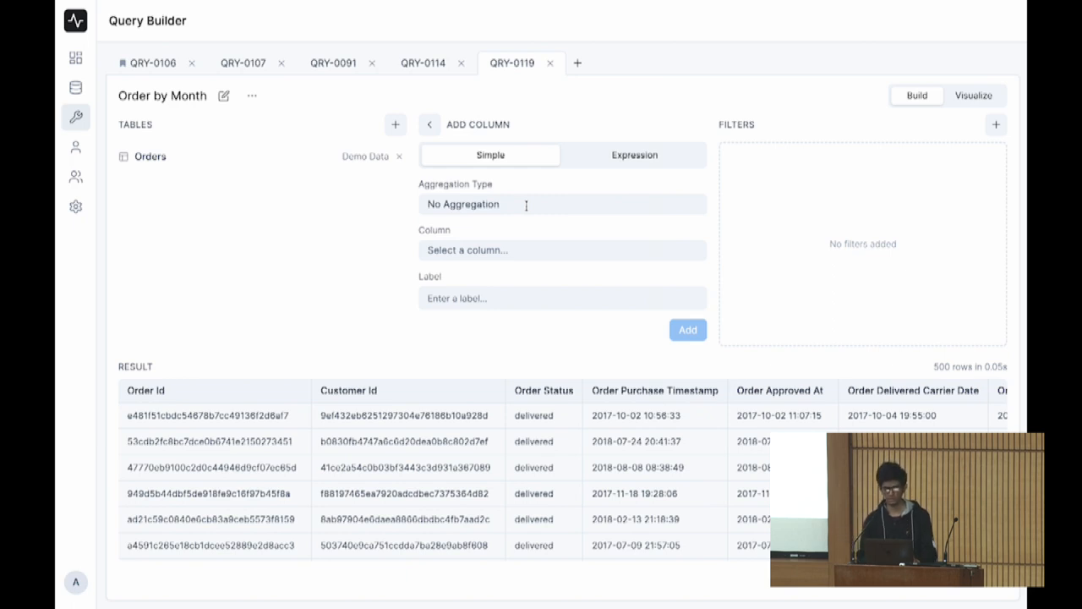
- Add a Group by column labelled Month with 'Jan 20' date format and run the query
click(562, 203)
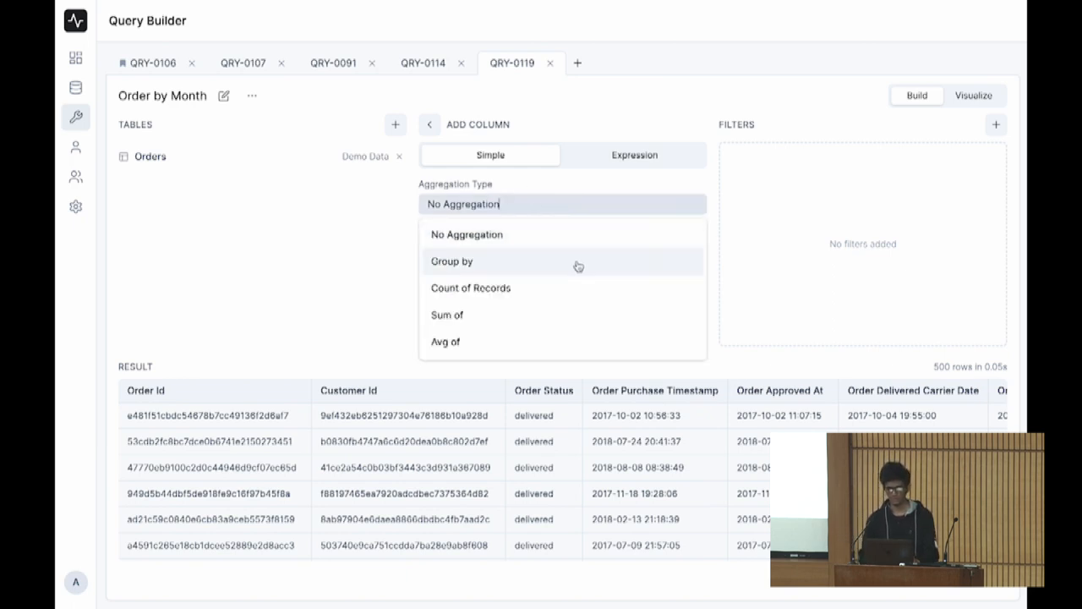
click(451, 260)
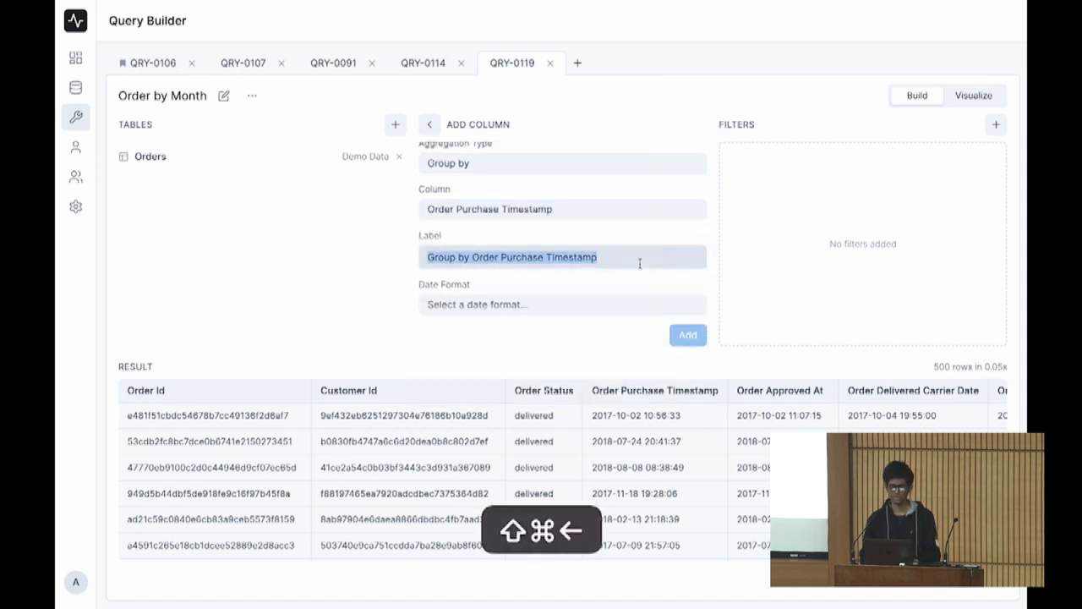
text(Mon)
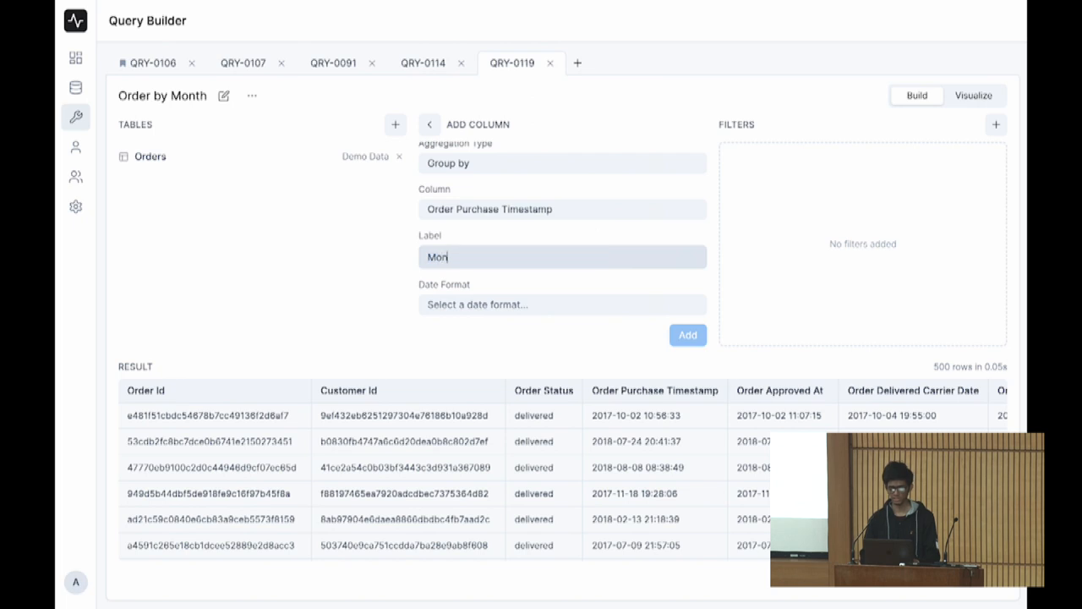
click(561, 304)
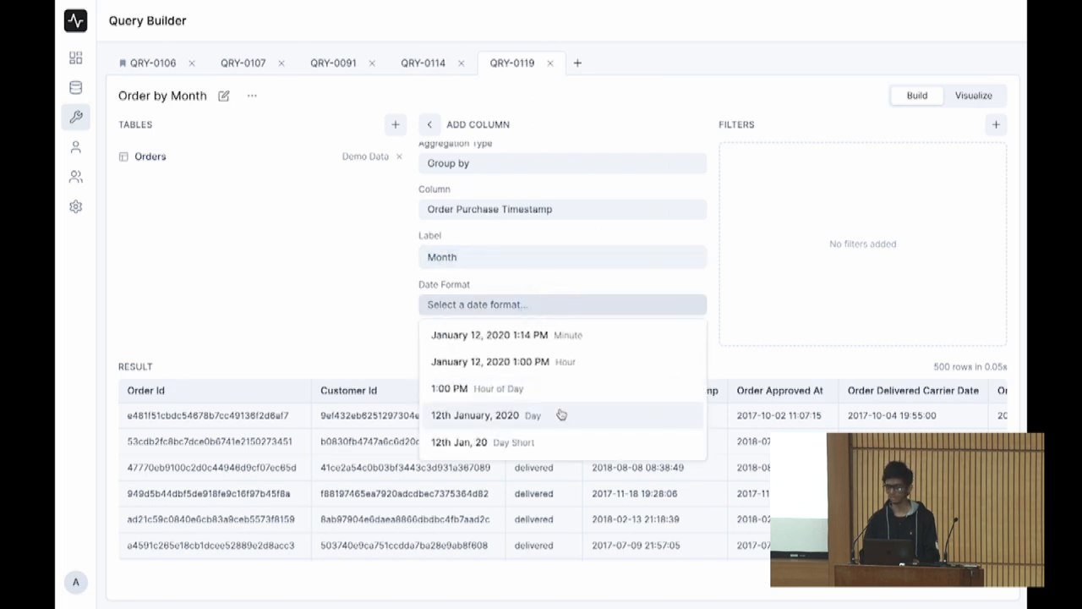
click(460, 443)
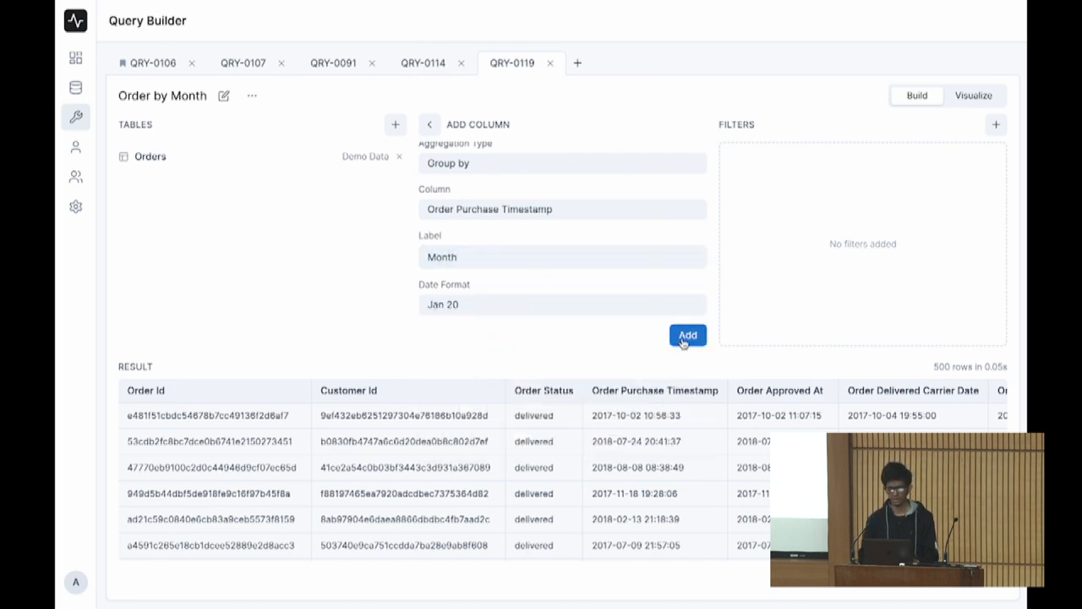
click(687, 334)
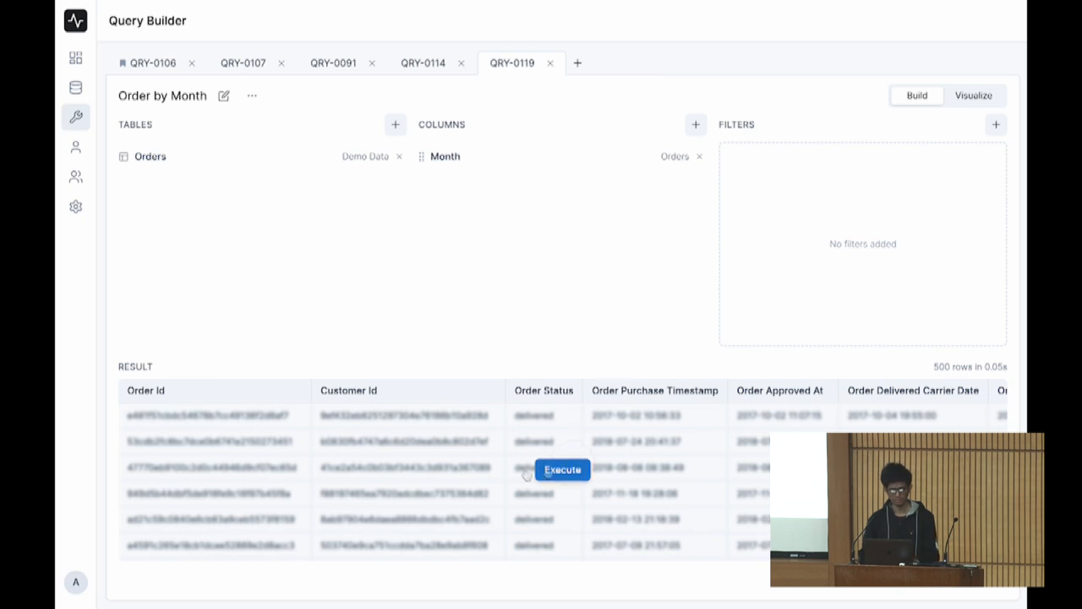
click(562, 470)
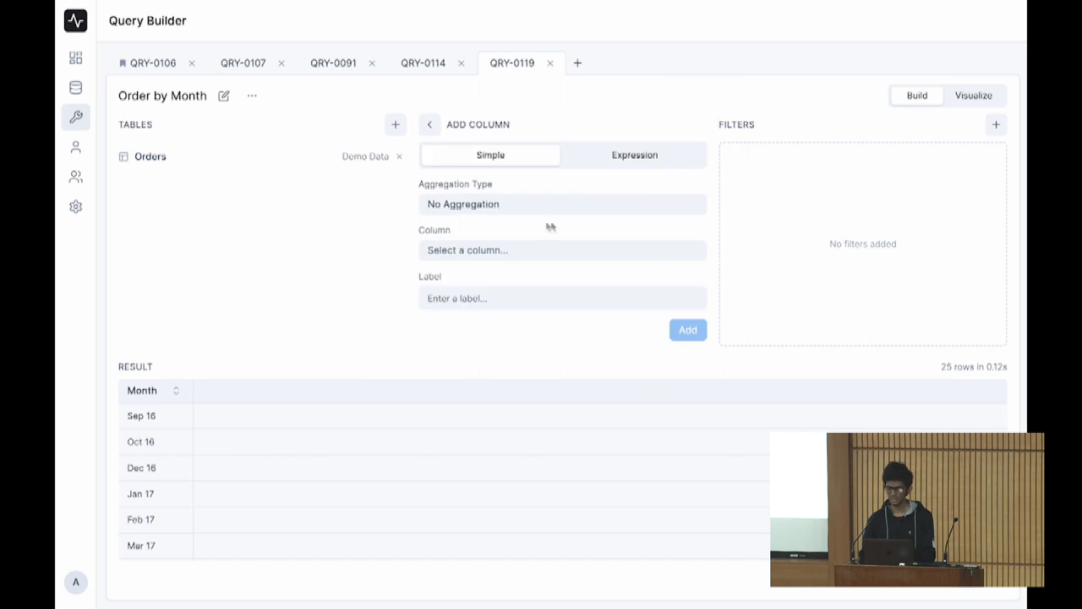
- Add a Count of Records column and execute to get order counts per month
click(562, 203)
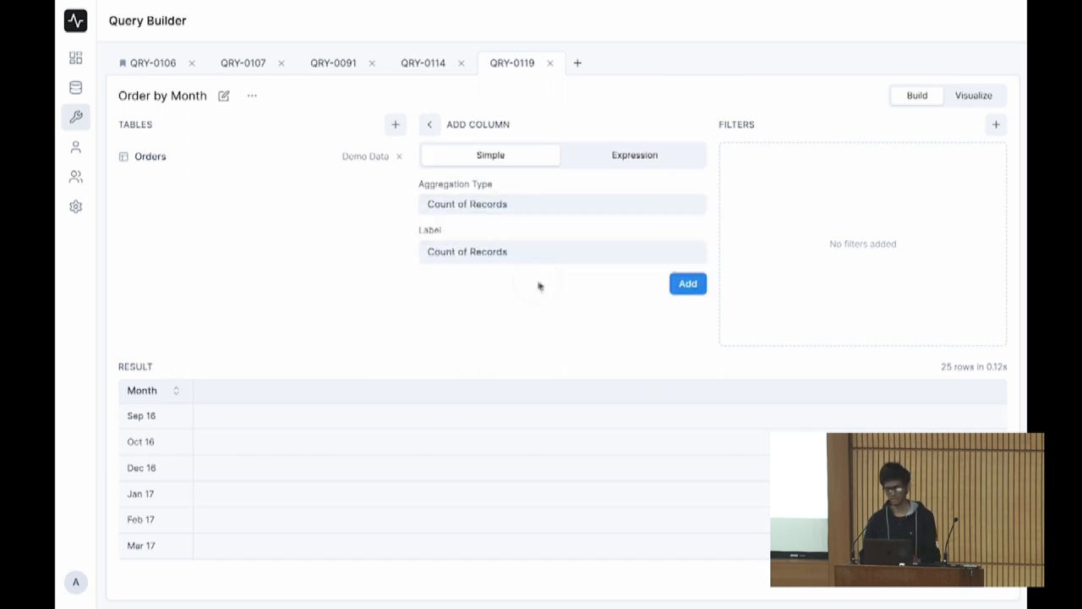
click(687, 284)
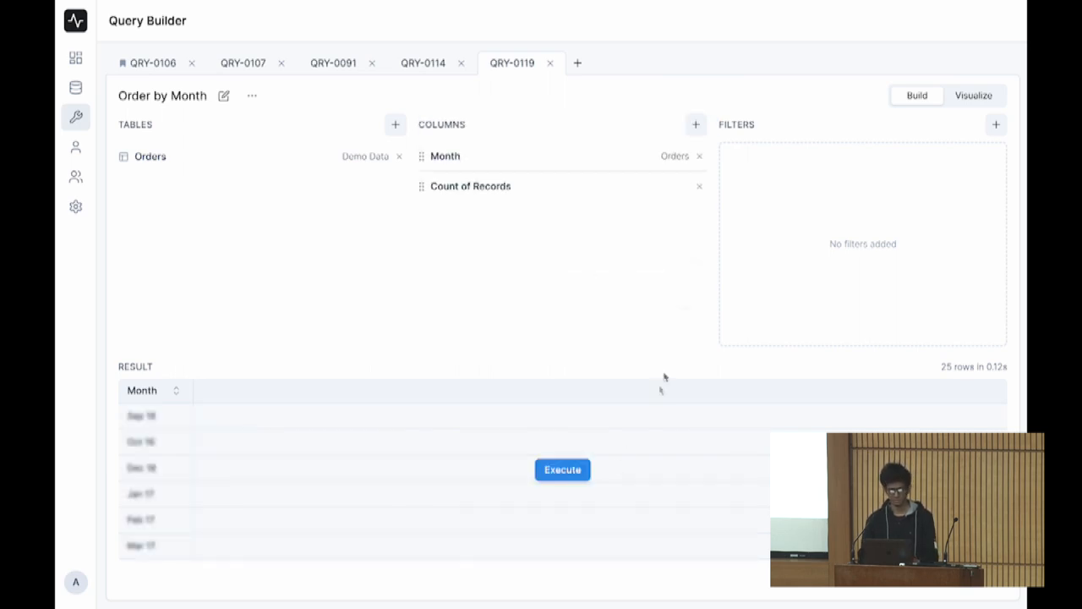
click(561, 471)
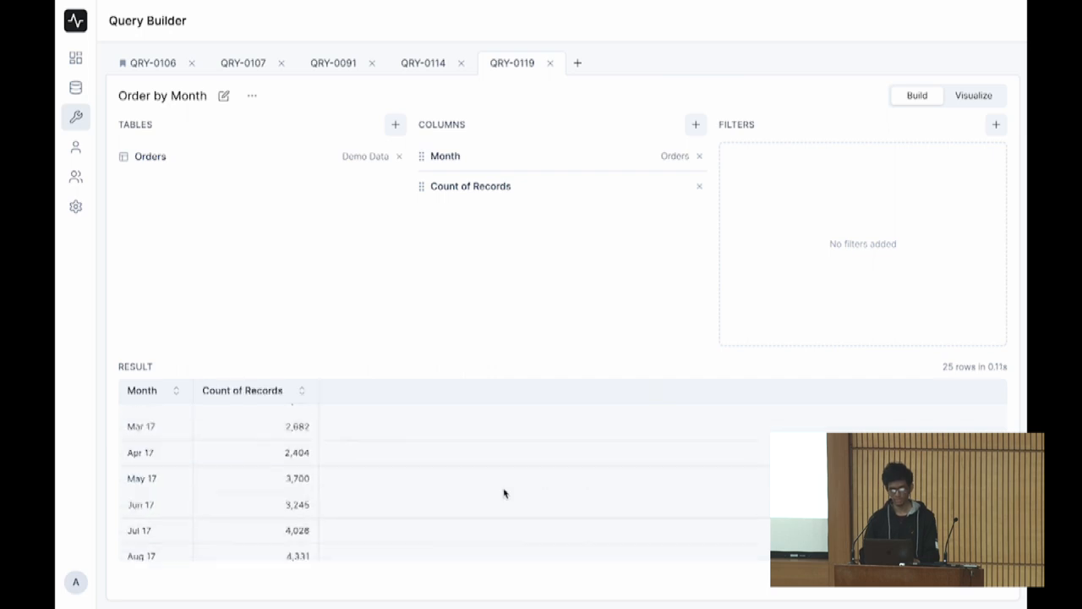
scroll(up, 3)
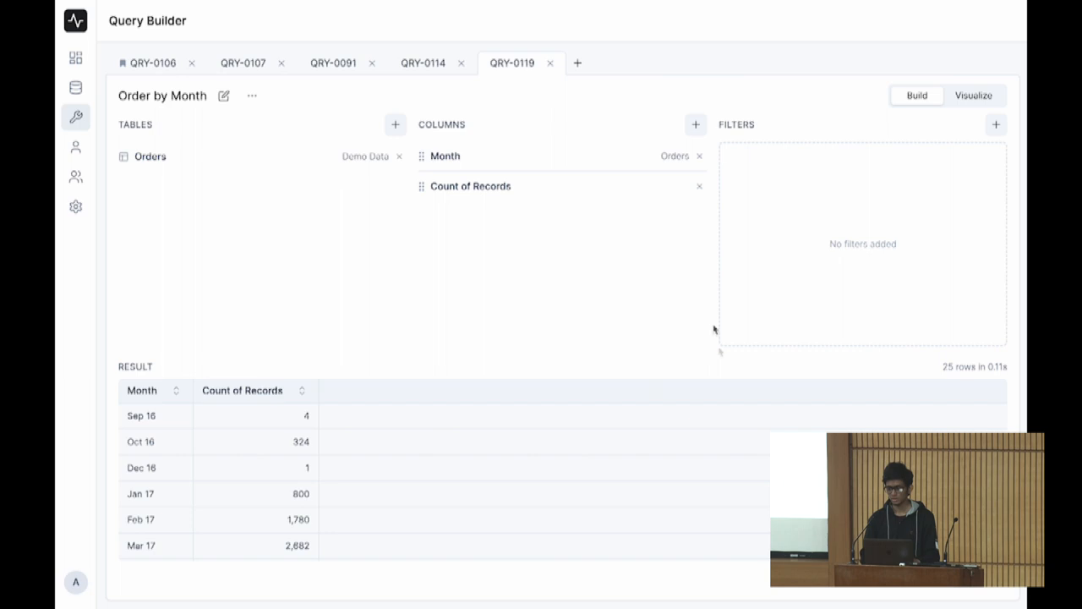
- Add a filter Order Status equals 'delivered' and apply it
click(995, 125)
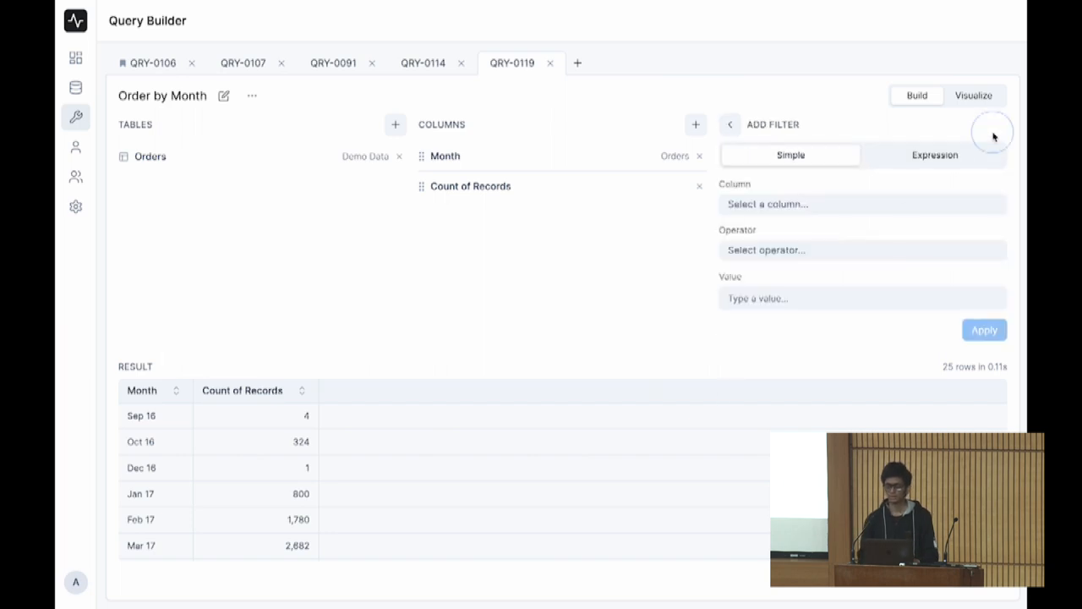
click(861, 203)
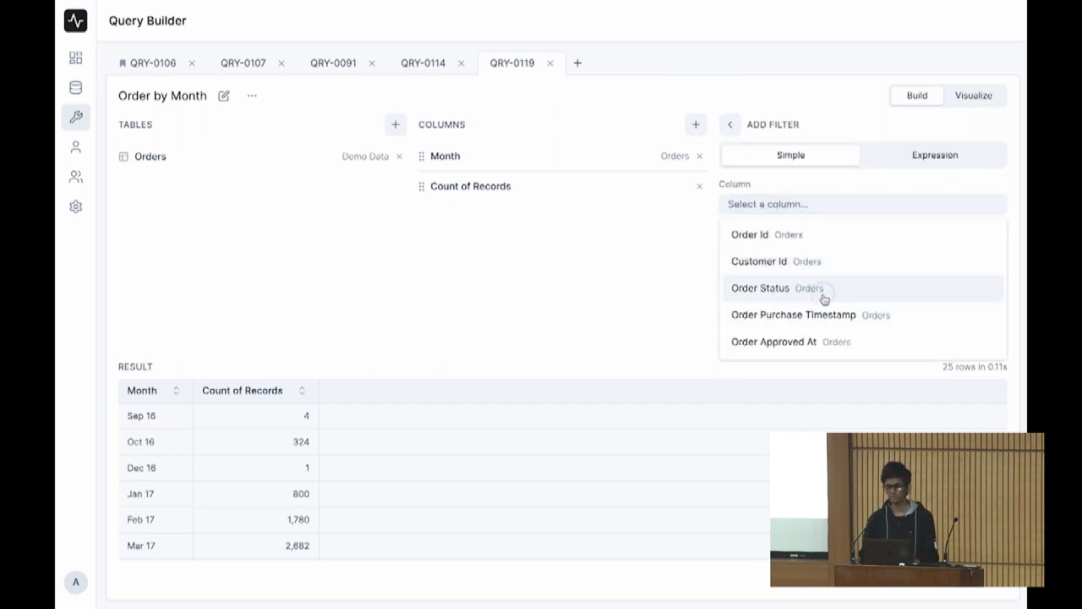
click(759, 288)
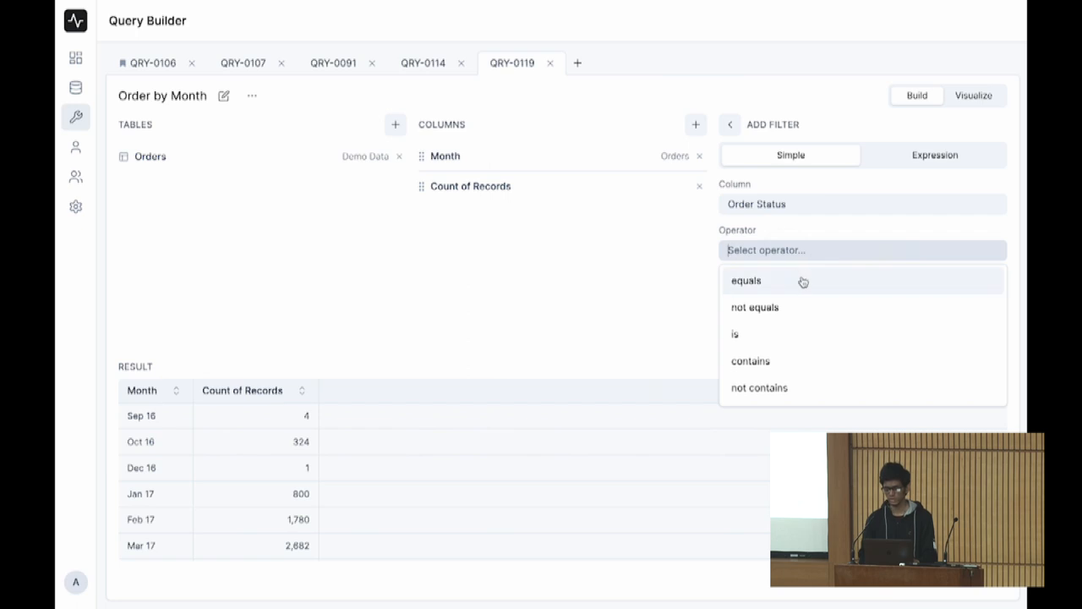
click(746, 281)
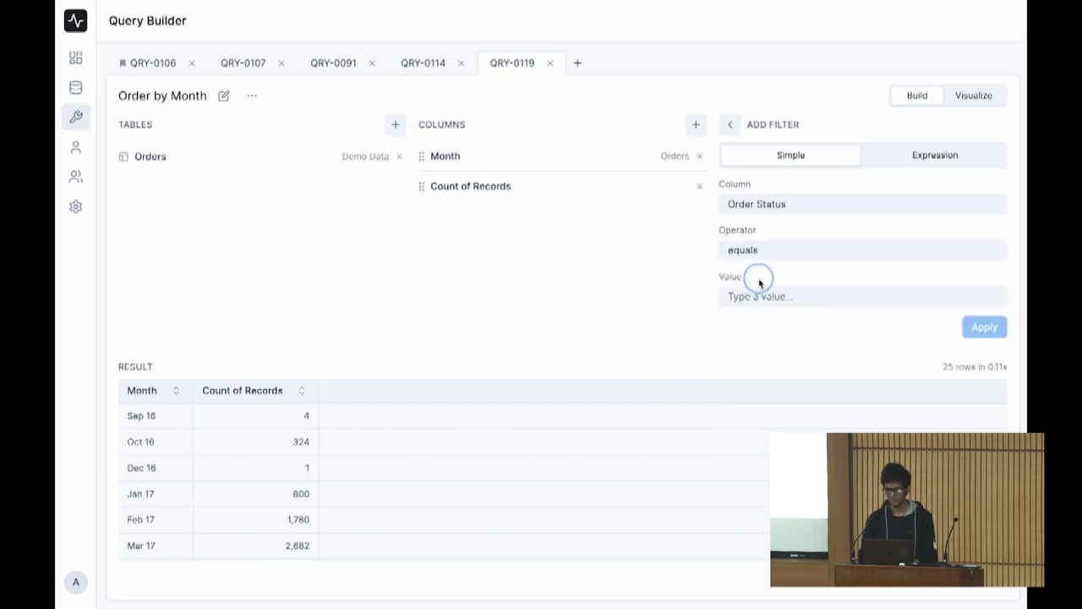
text(delivered)
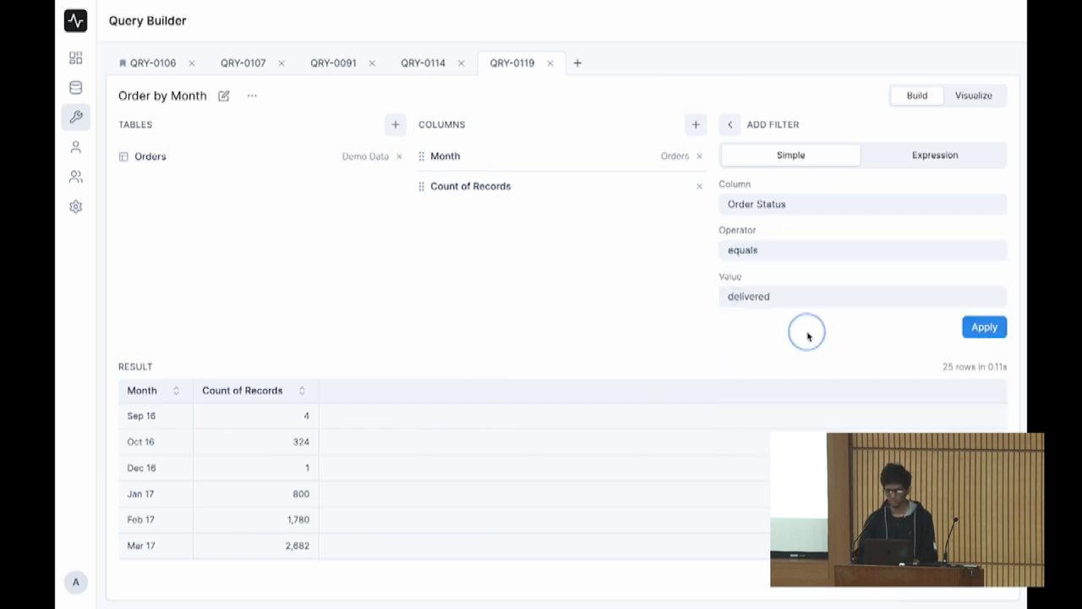
click(984, 327)
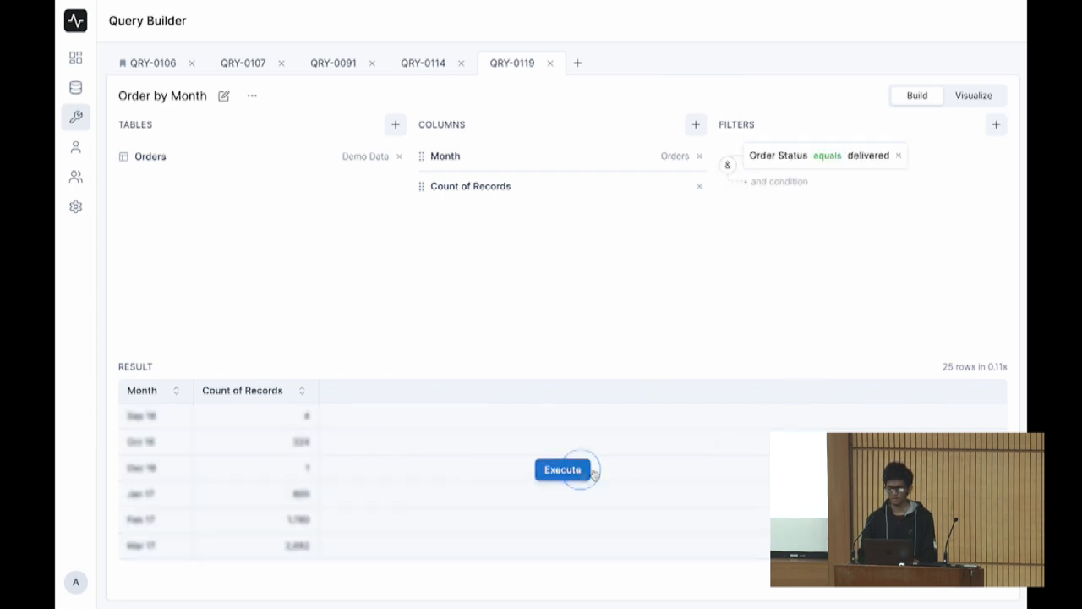
- Visualize the Order by Month results as a line chart of monthly counts
click(975, 94)
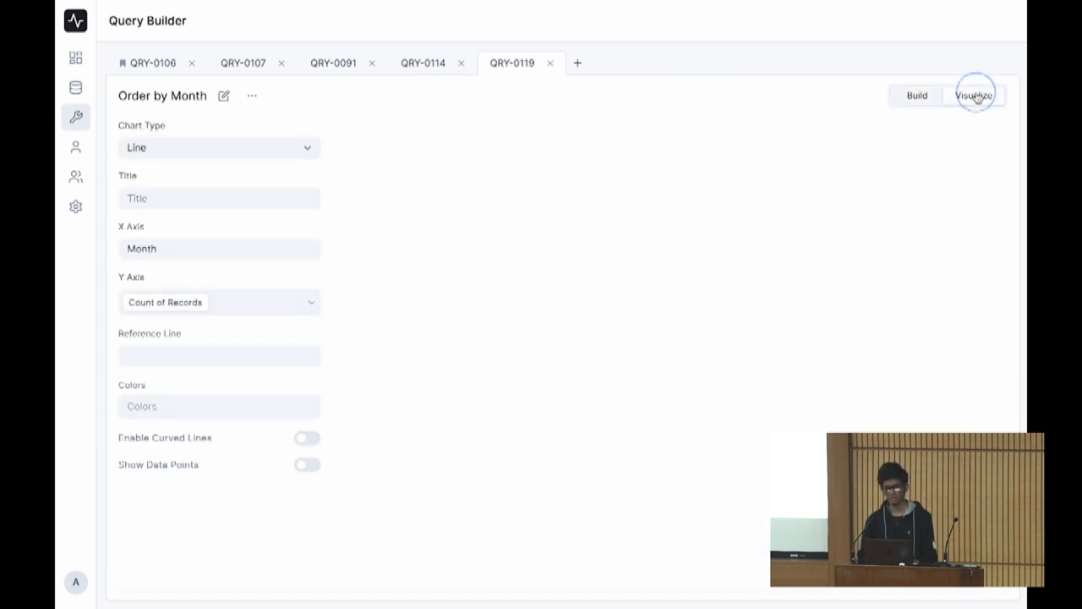
click(974, 95)
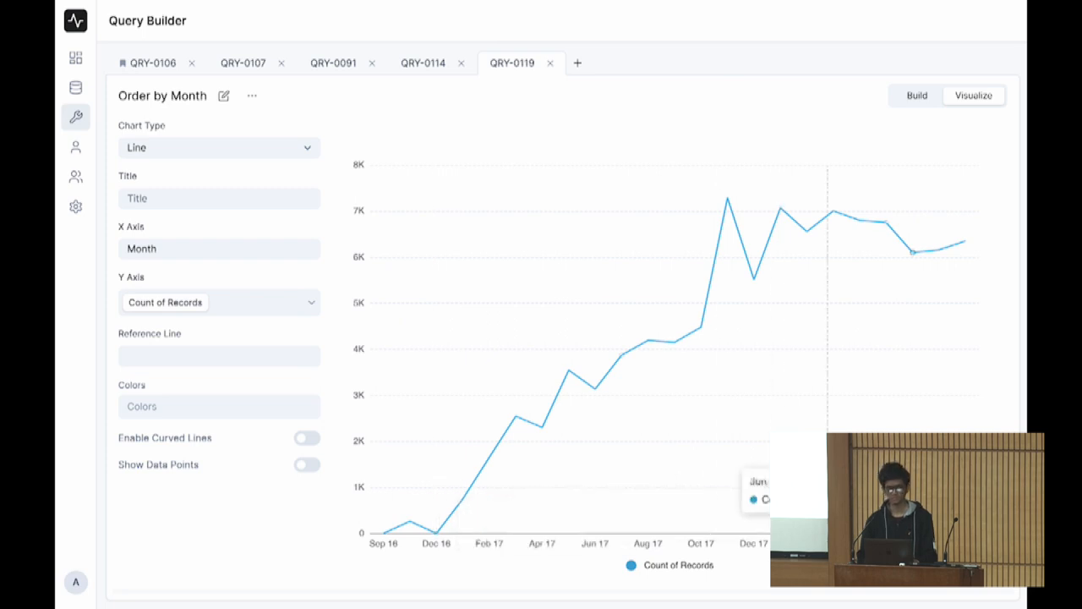
mouse_move(541, 308)
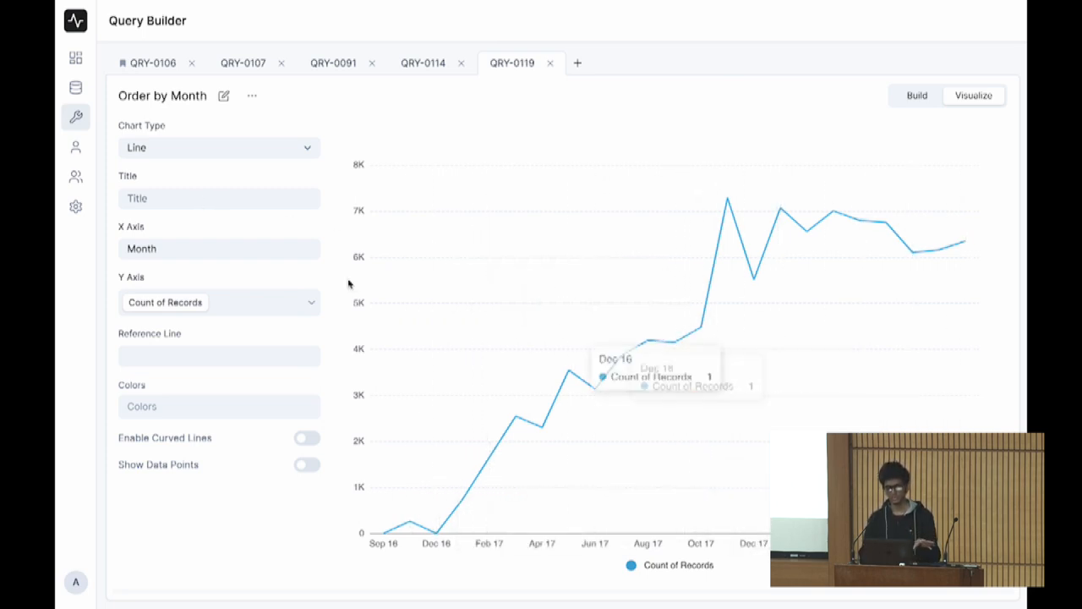
mouse_move(338, 195)
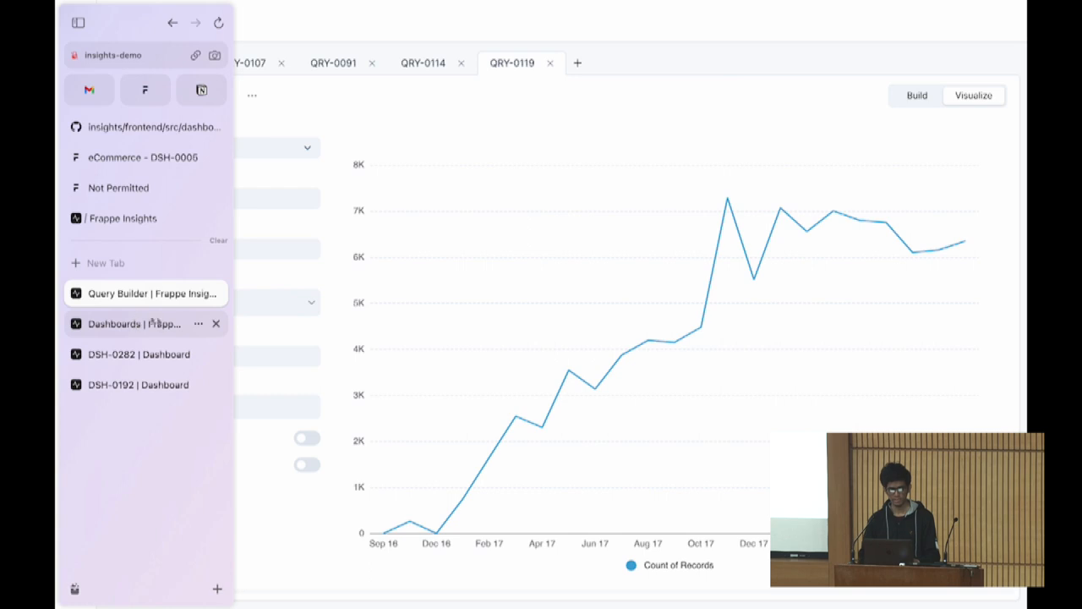
- Switch to the Dashboards browser tab and reopen the MumbaiFOSS dashboard
click(139, 323)
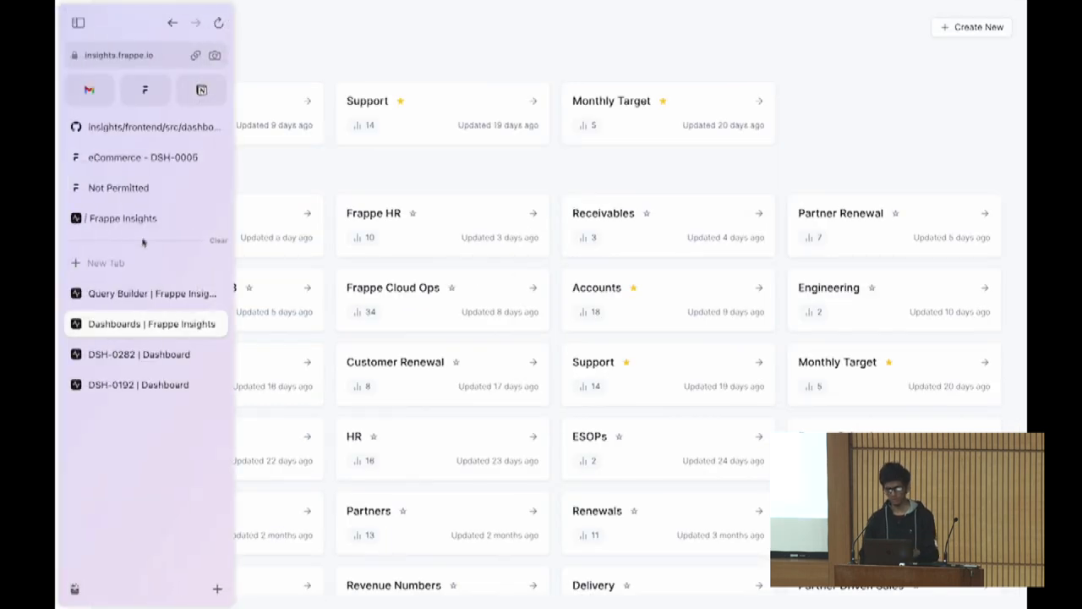
click(152, 294)
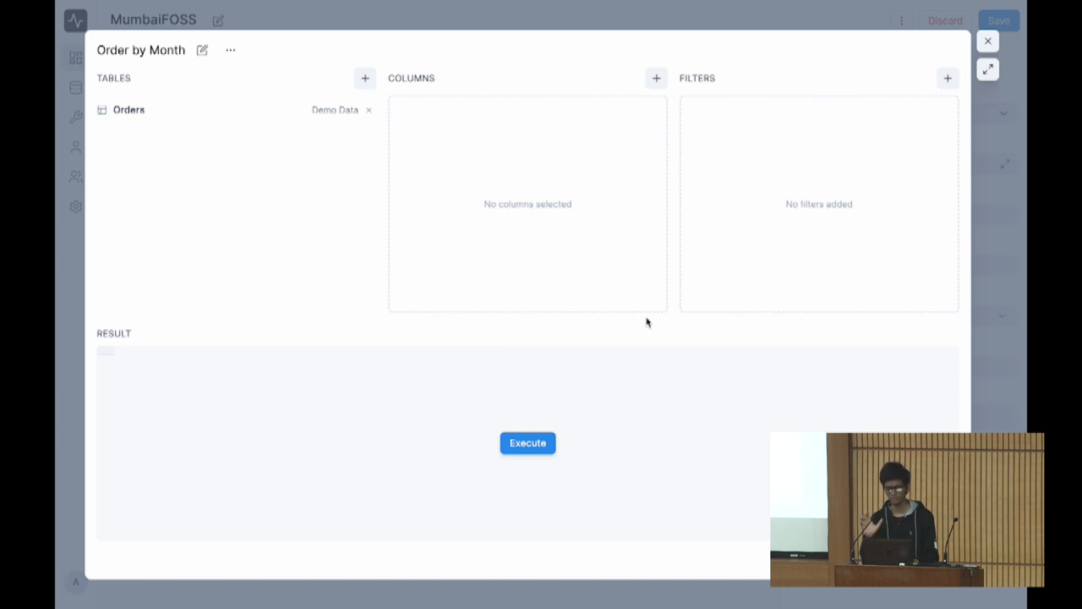
mouse_move(1001, 311)
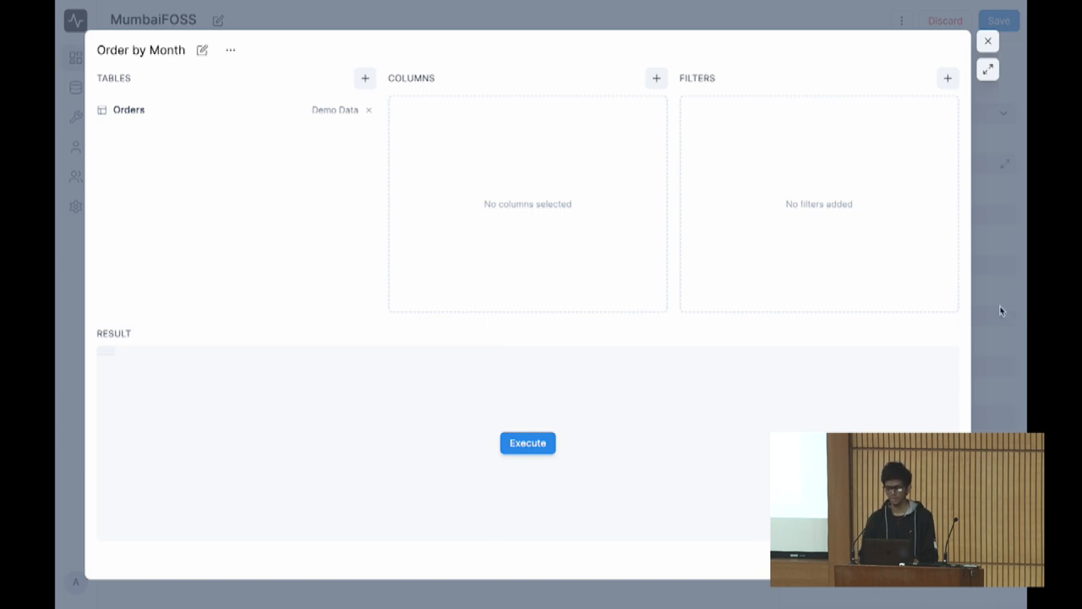
- Set the widget's query to Order by Month with Count of Records as the Y axis
click(987, 41)
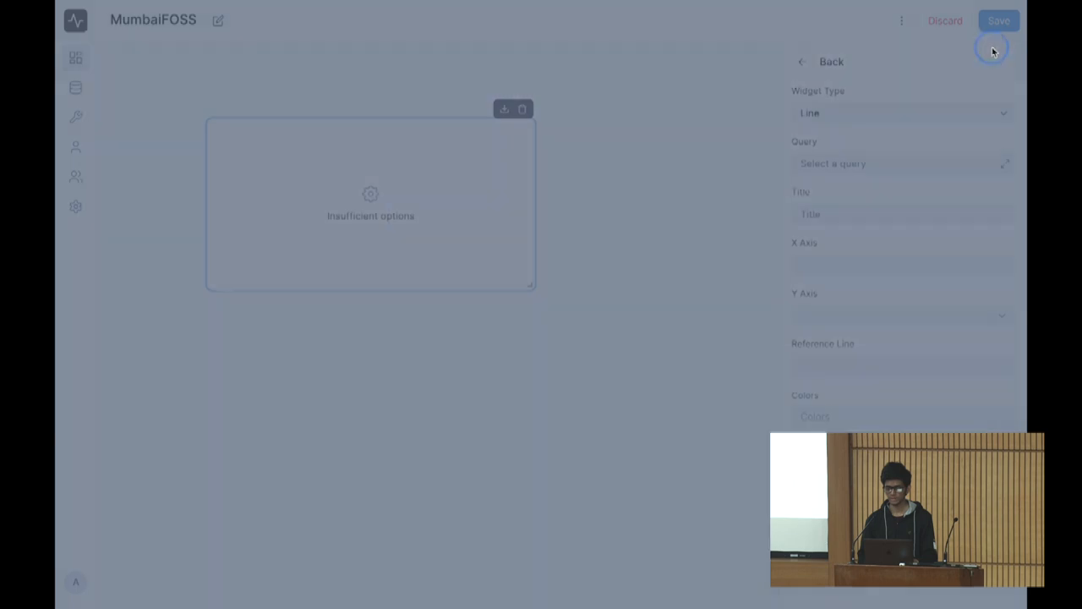
click(900, 162)
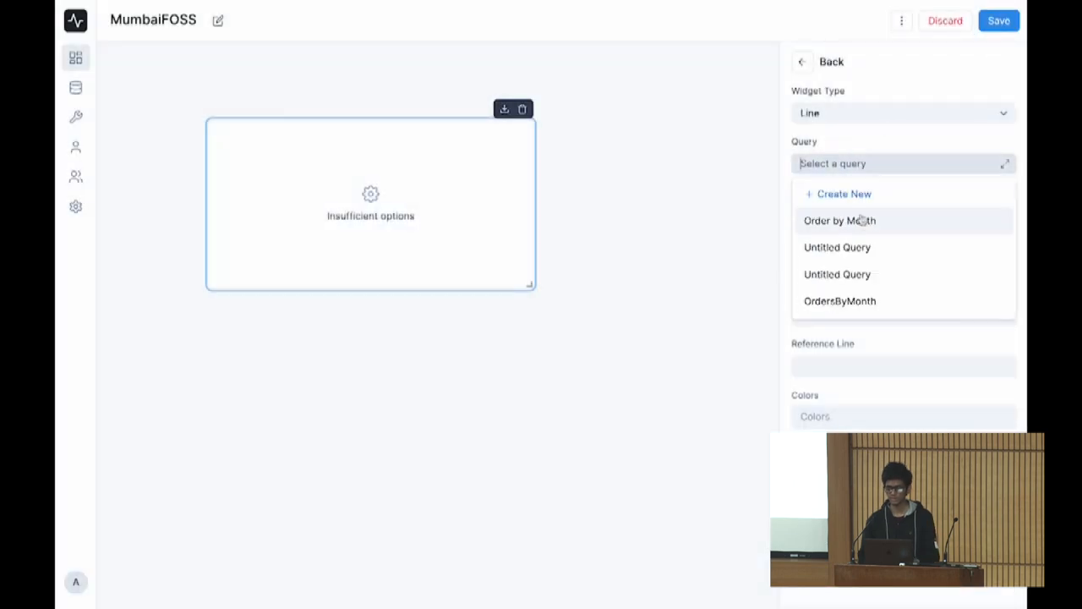
click(839, 220)
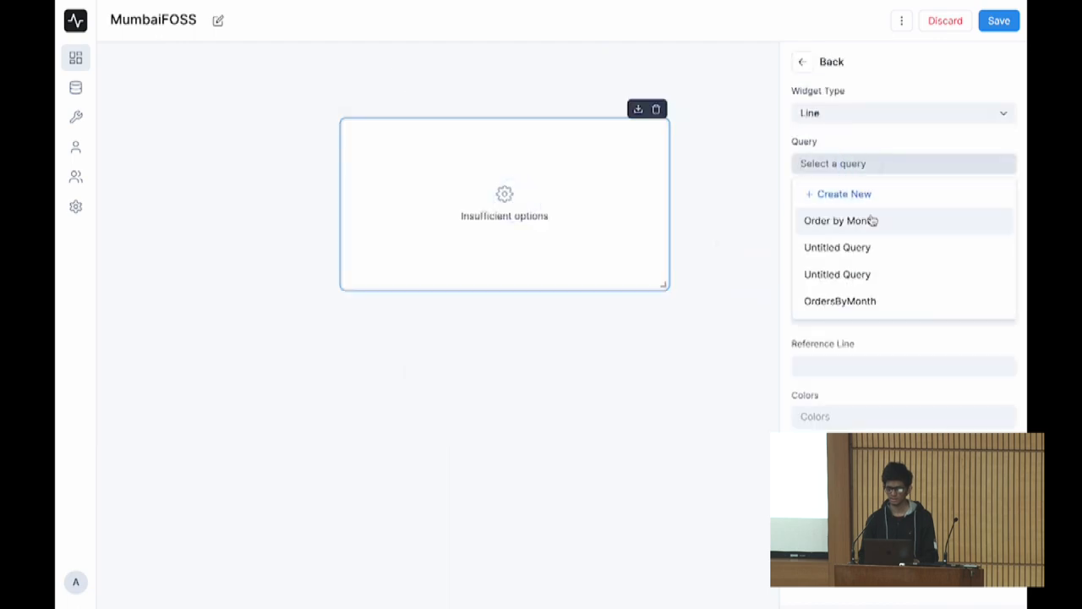
click(839, 220)
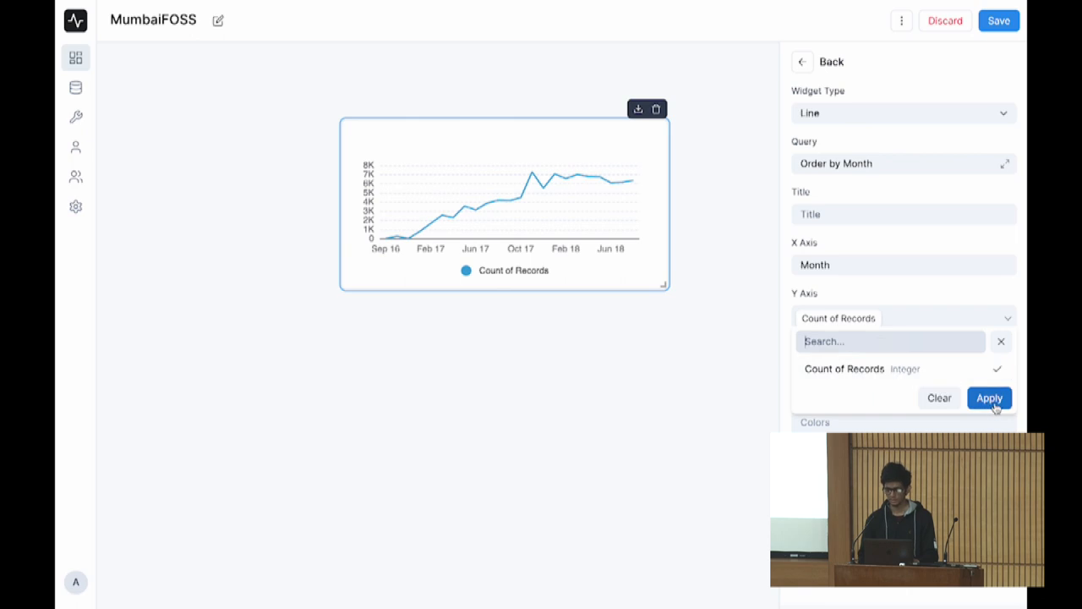
click(989, 398)
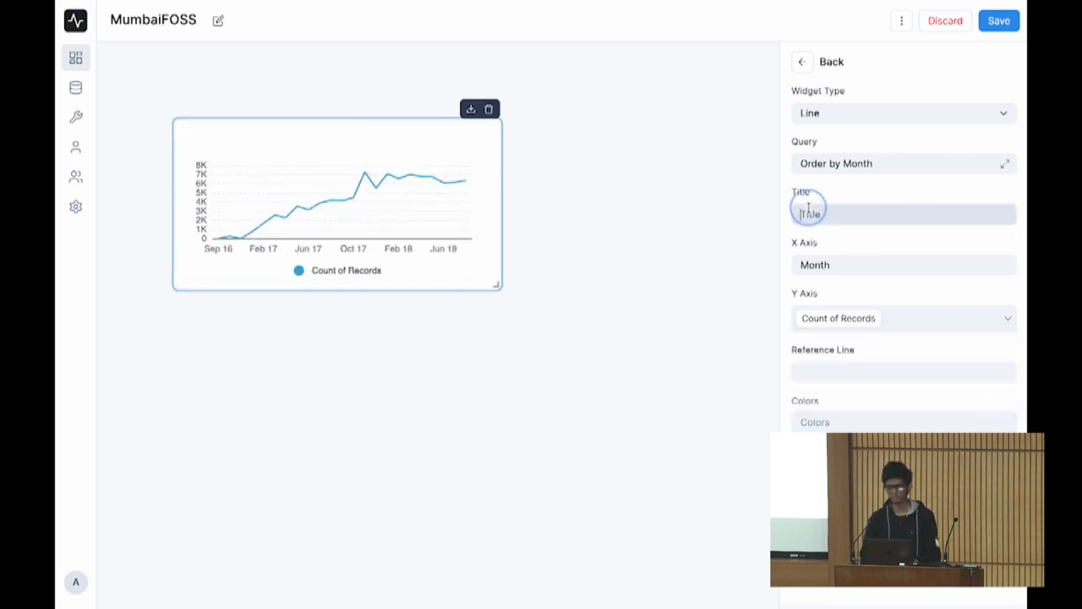
- Title the chart 'Order by Month' and enlarge the widget on the dashboard
text(Order by M)
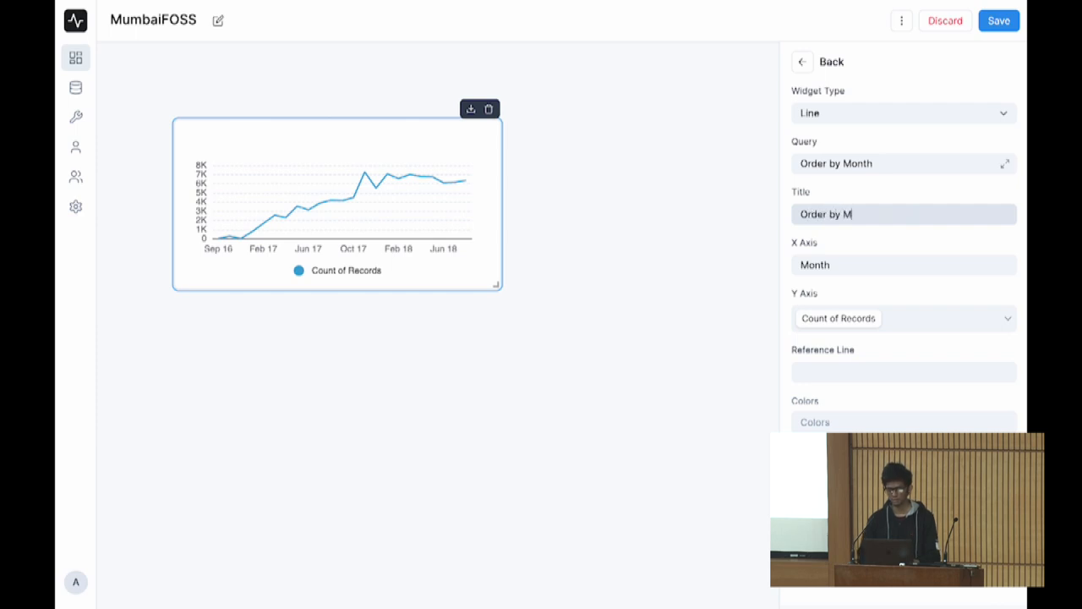
drag(494, 284, 647, 333)
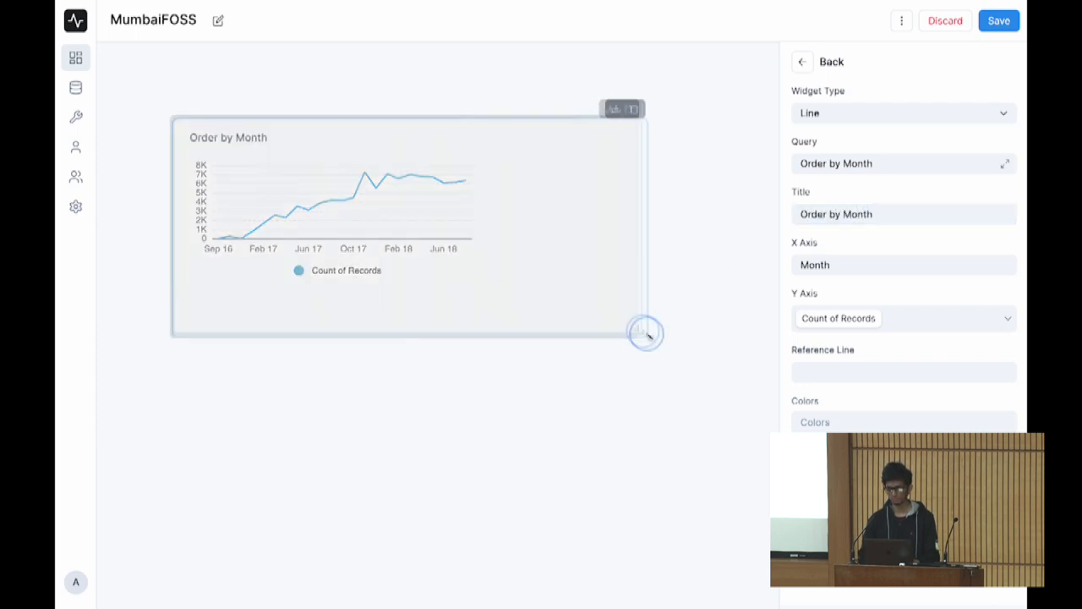
drag(646, 331, 663, 350)
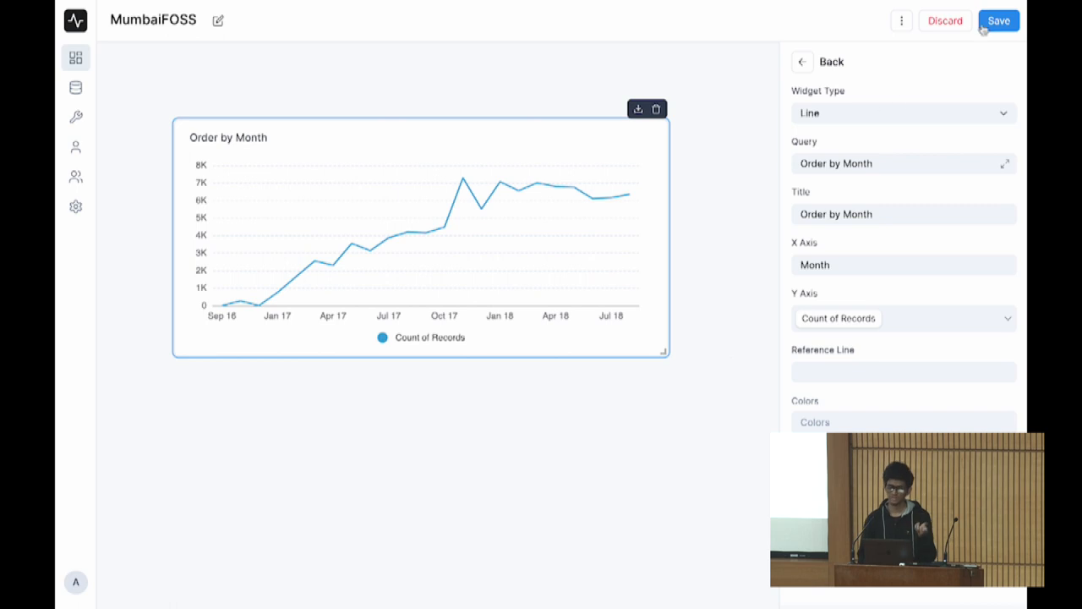
- Save the MumbaiFOSS dashboard, then switch to the prebuilt eCommerce dashboard and scroll through it
click(998, 20)
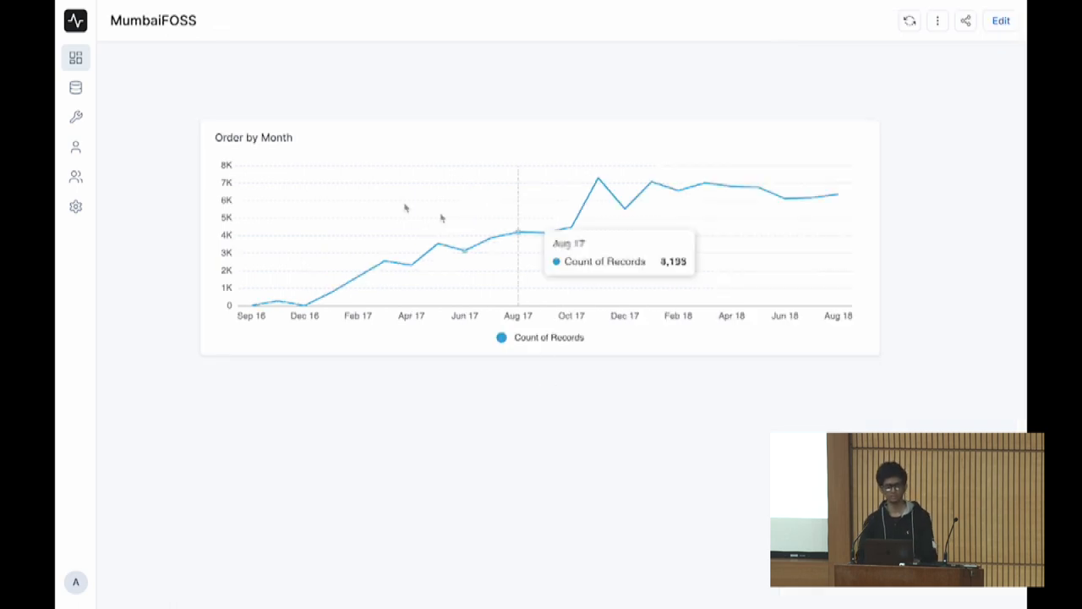
mouse_move(91, 122)
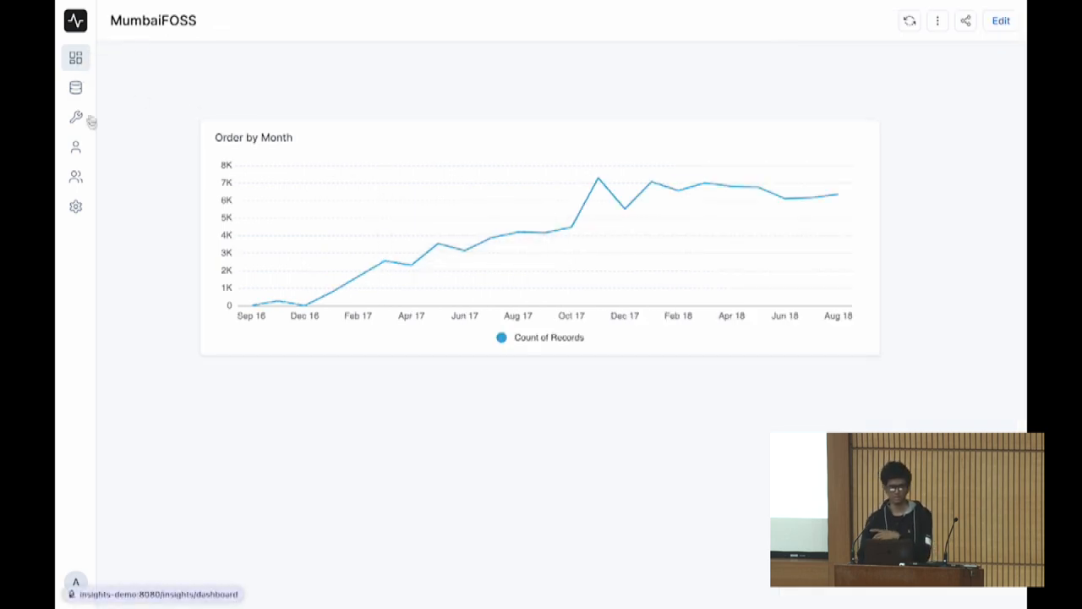
click(74, 57)
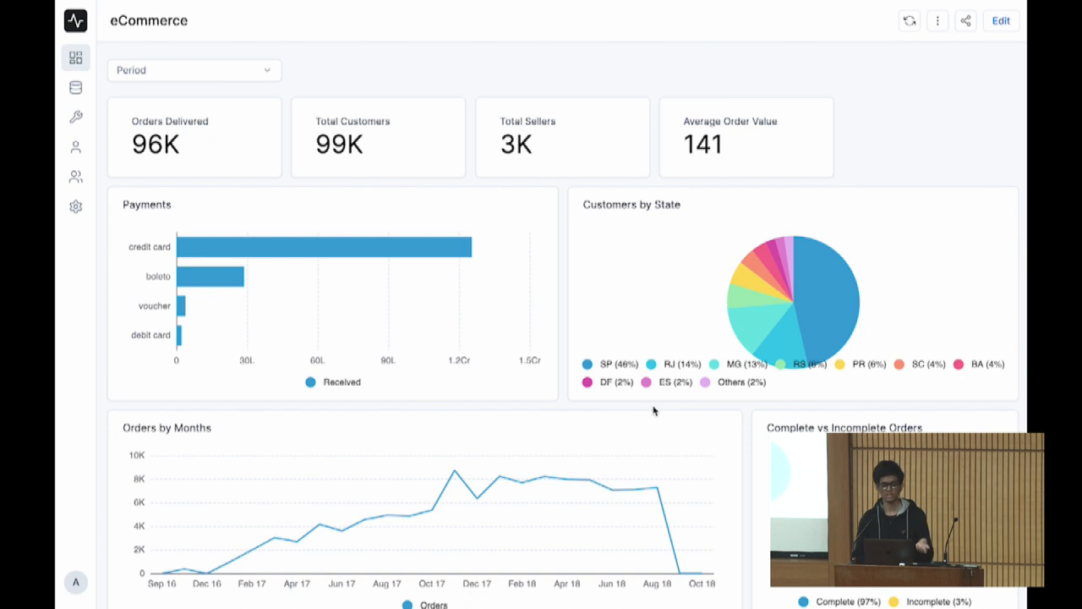
mouse_move(575, 325)
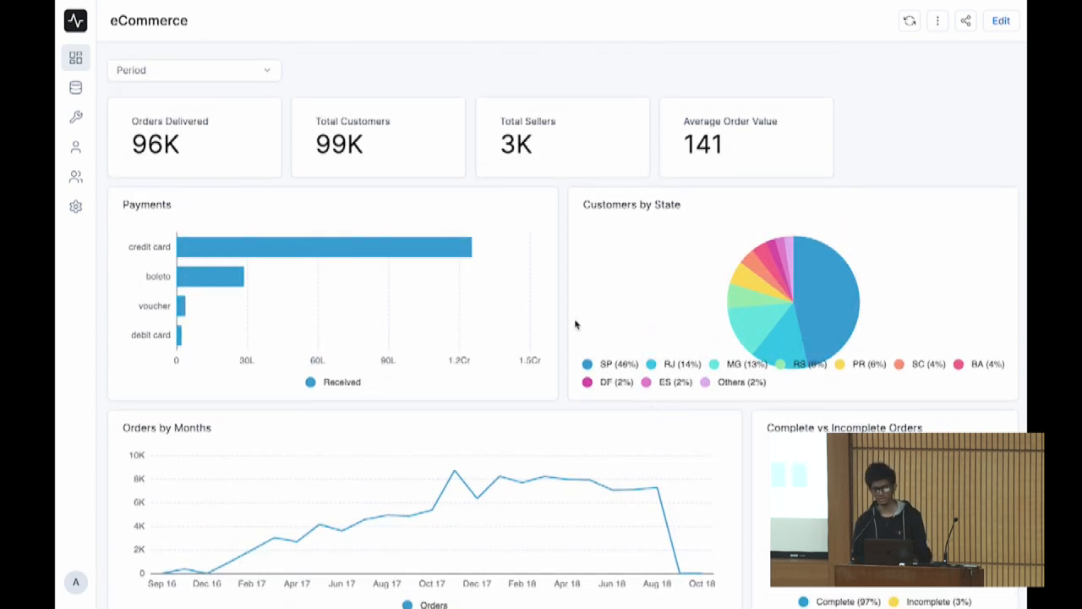
scroll(down, 3)
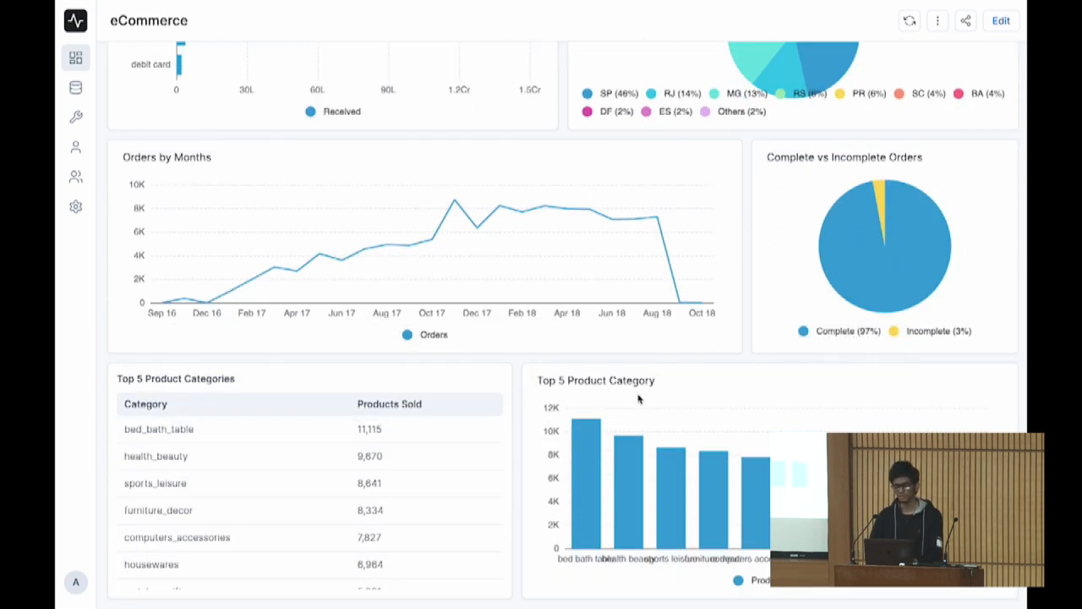
mouse_move(700, 379)
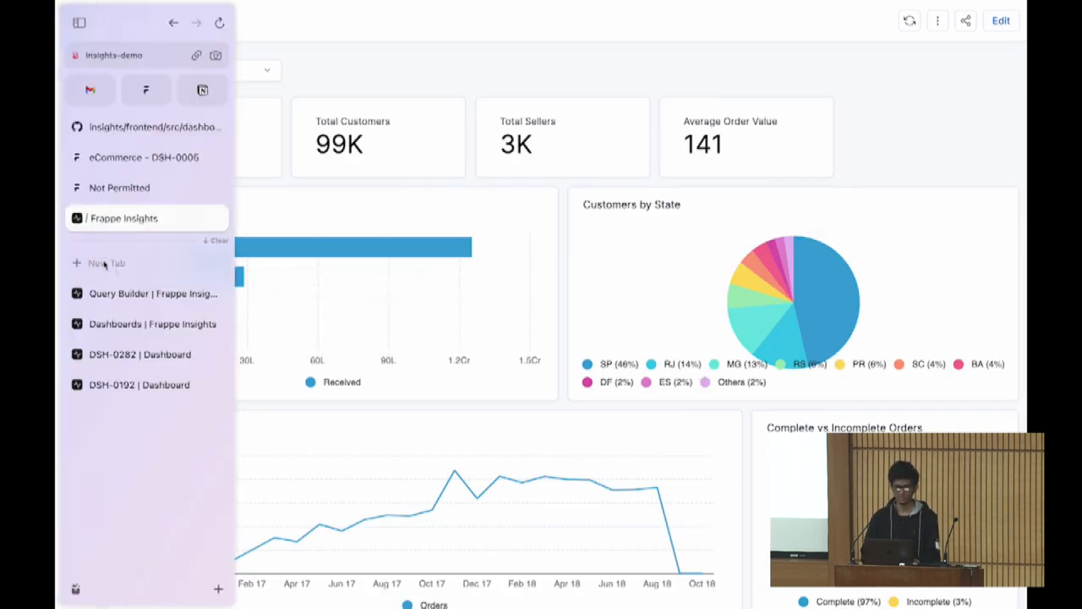
- Scroll through the Marketplace Apps and Marketing dashboards in the other Insights tab
click(153, 325)
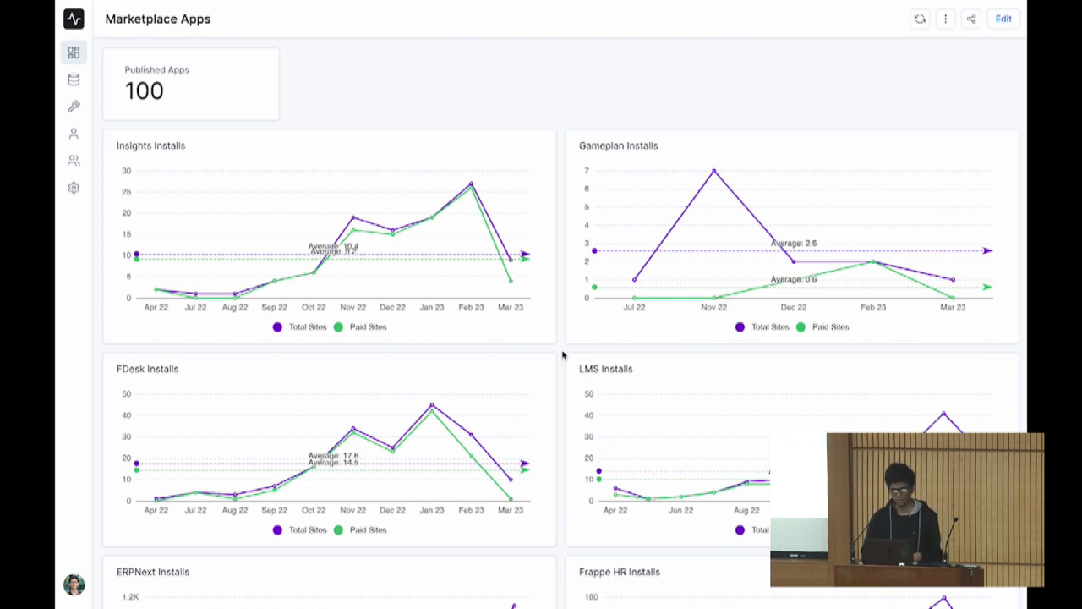
scroll(down, 3)
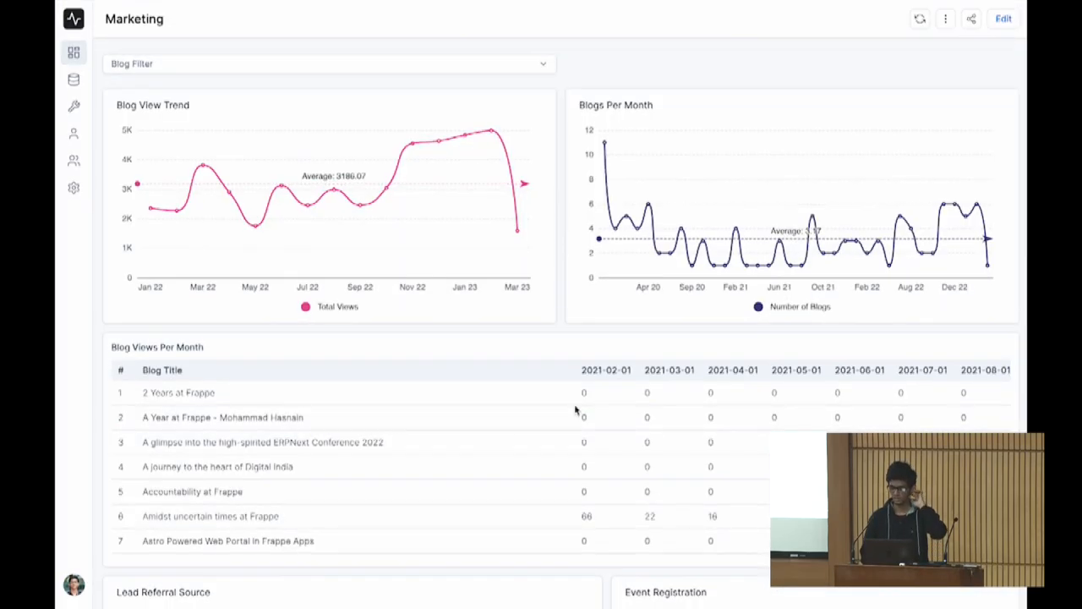
scroll(down, 3)
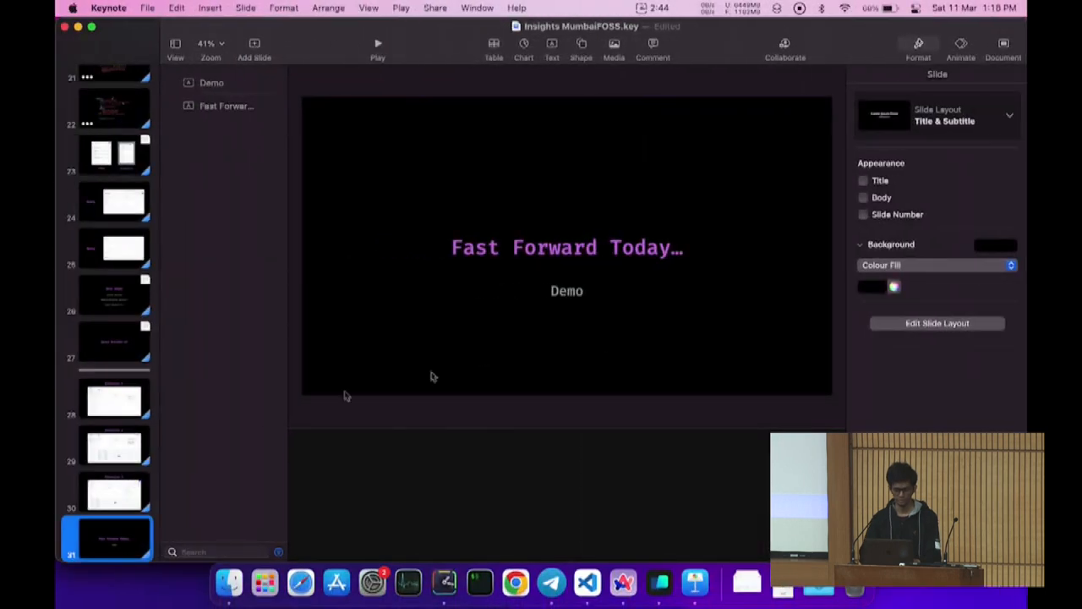
scroll(down, 3)
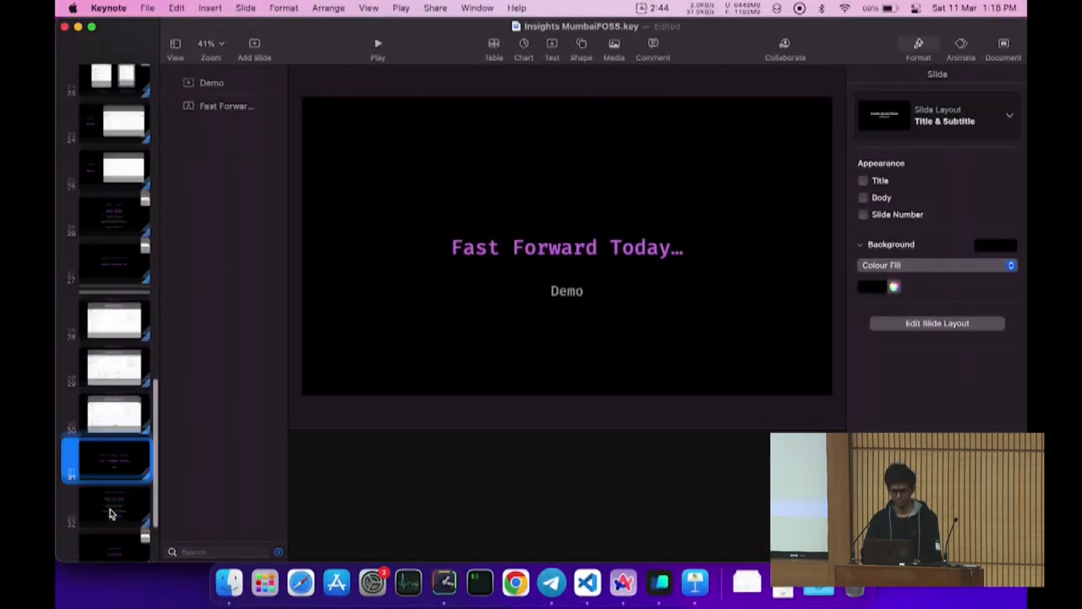
- Return to Keynote and present the 'Fast Forward Today… Demo' slide full screen
click(377, 44)
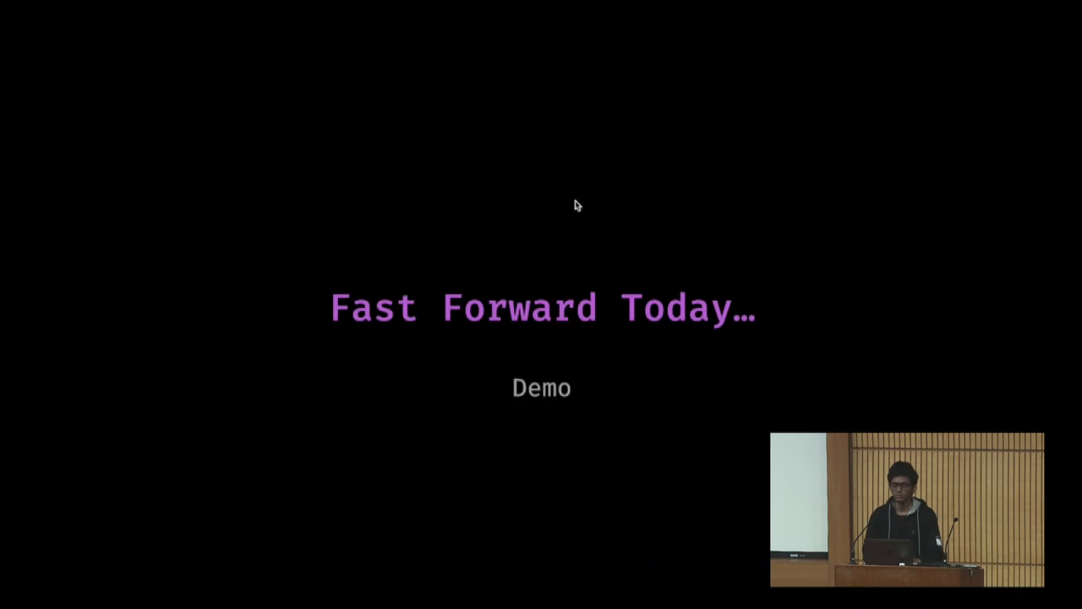